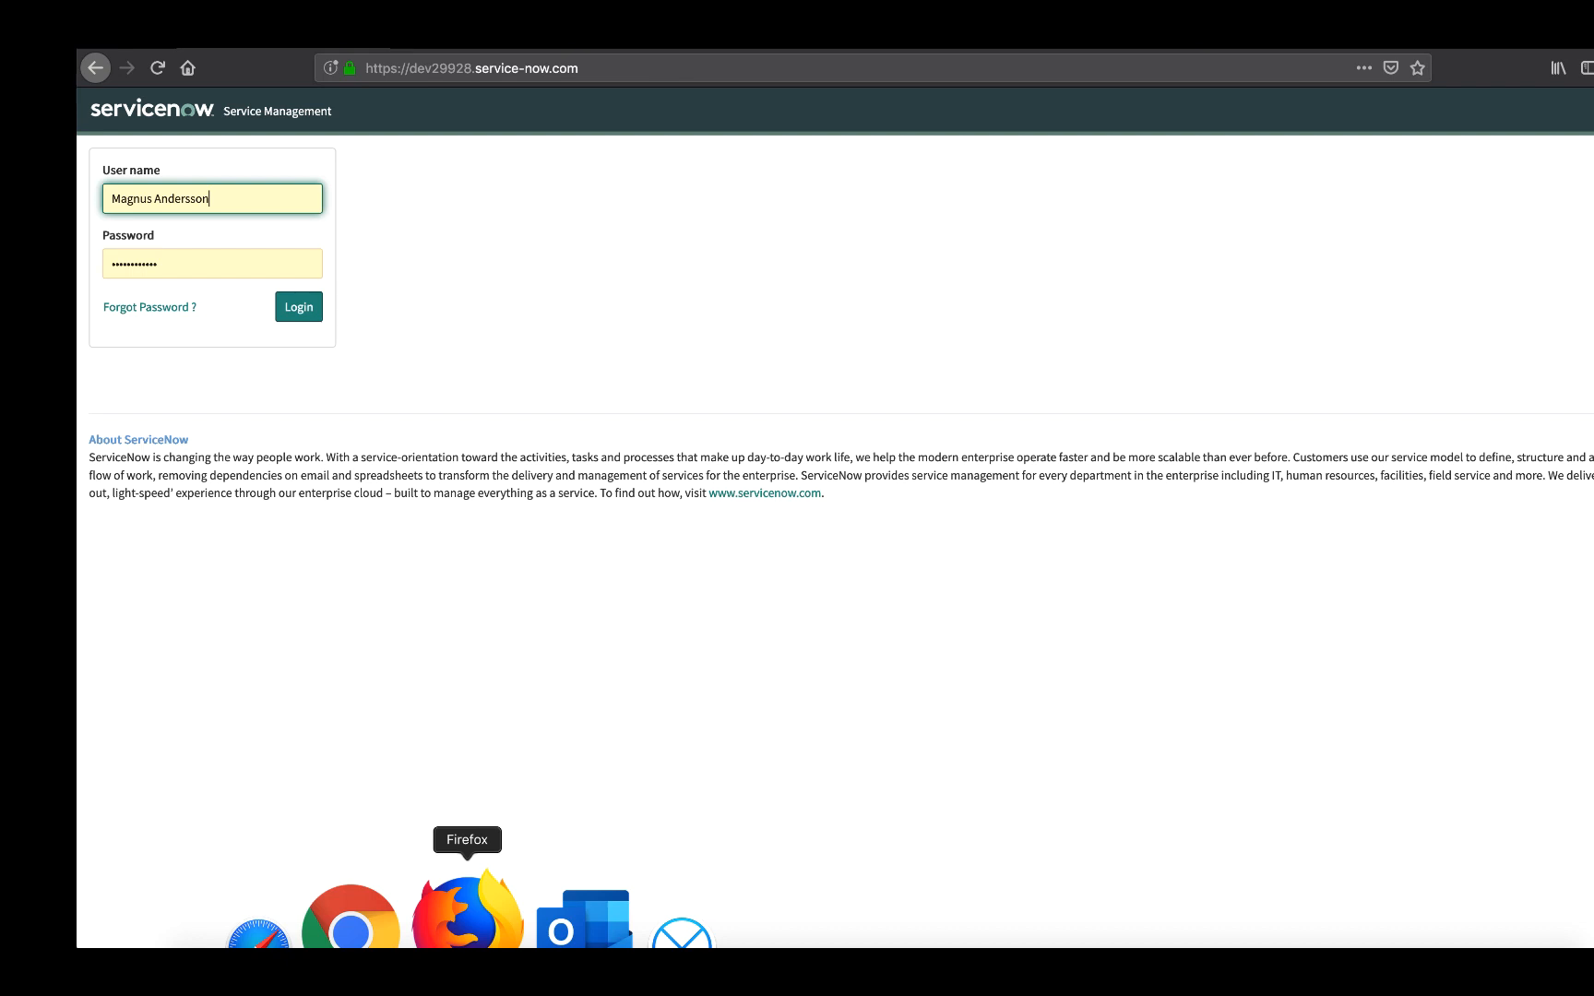
Sign in, then choose Create Time Machine Snapshot under the Nutanix Era catalog category.
left_click(297, 306)
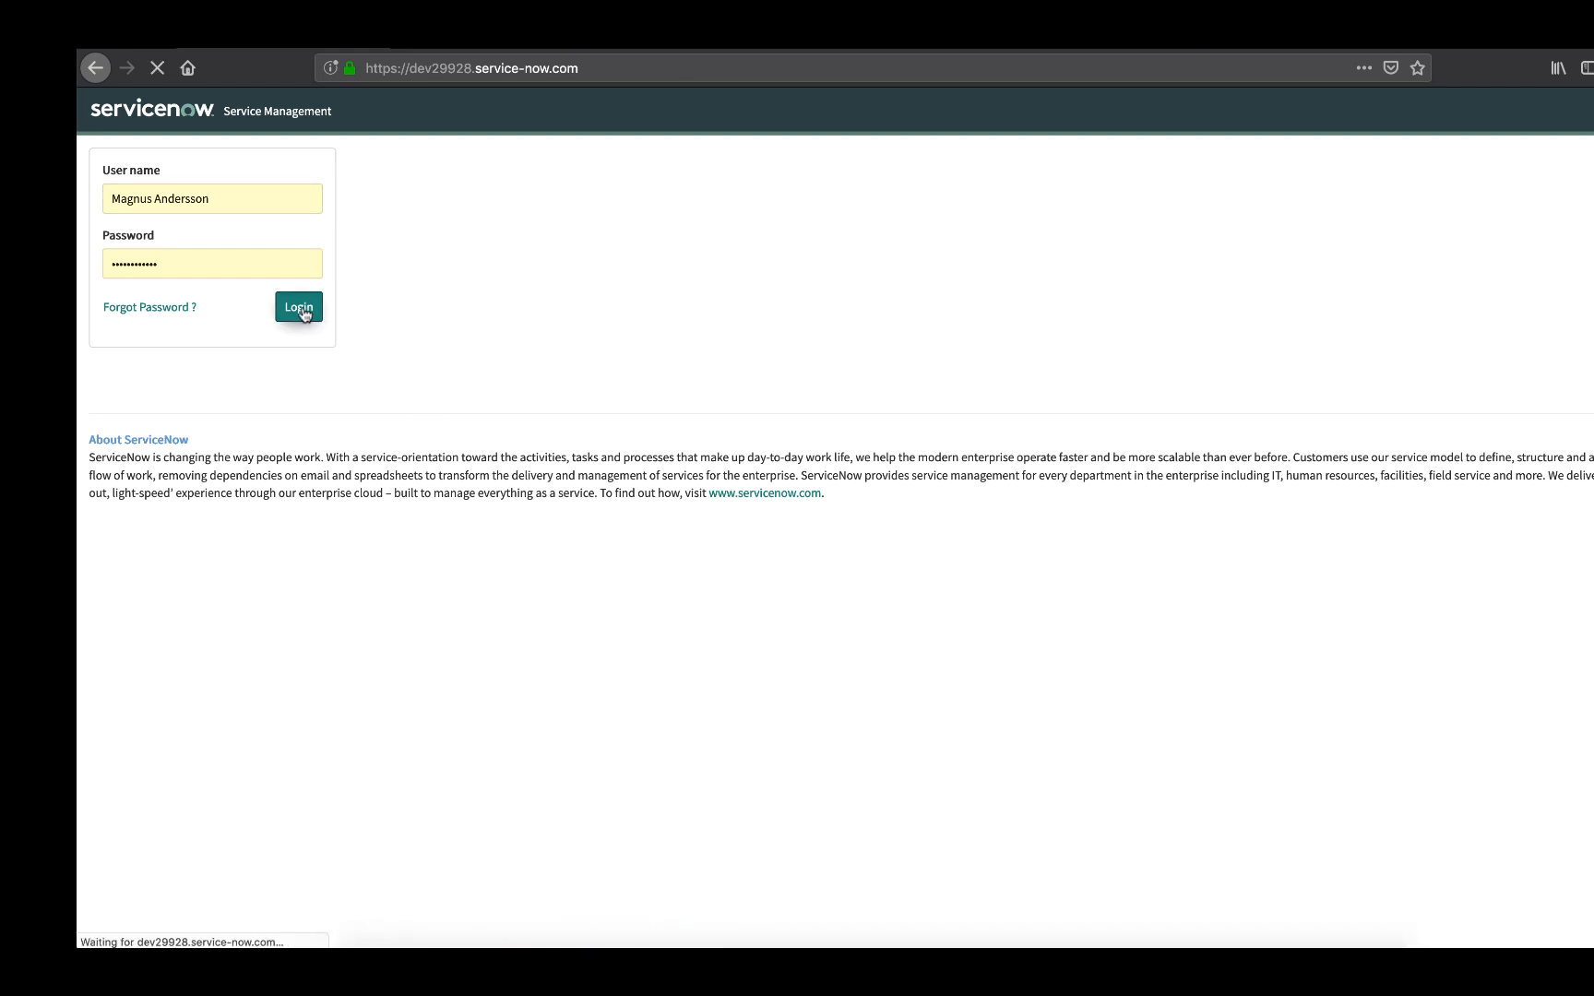
left_click(297, 306)
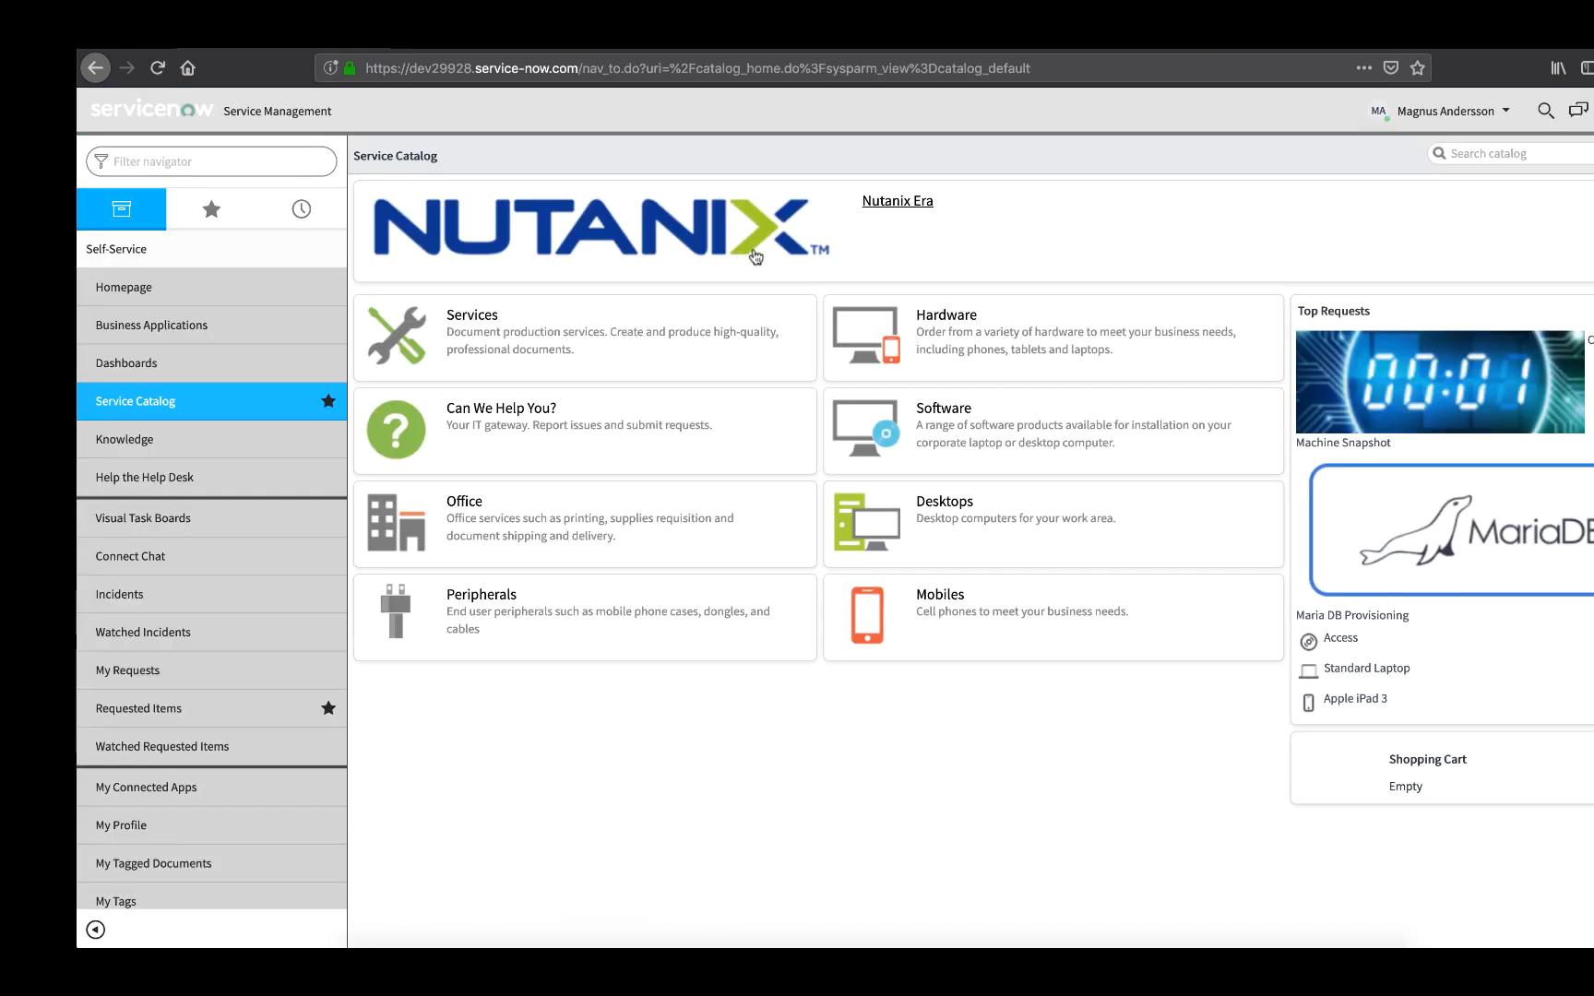
mouse_move(844, 221)
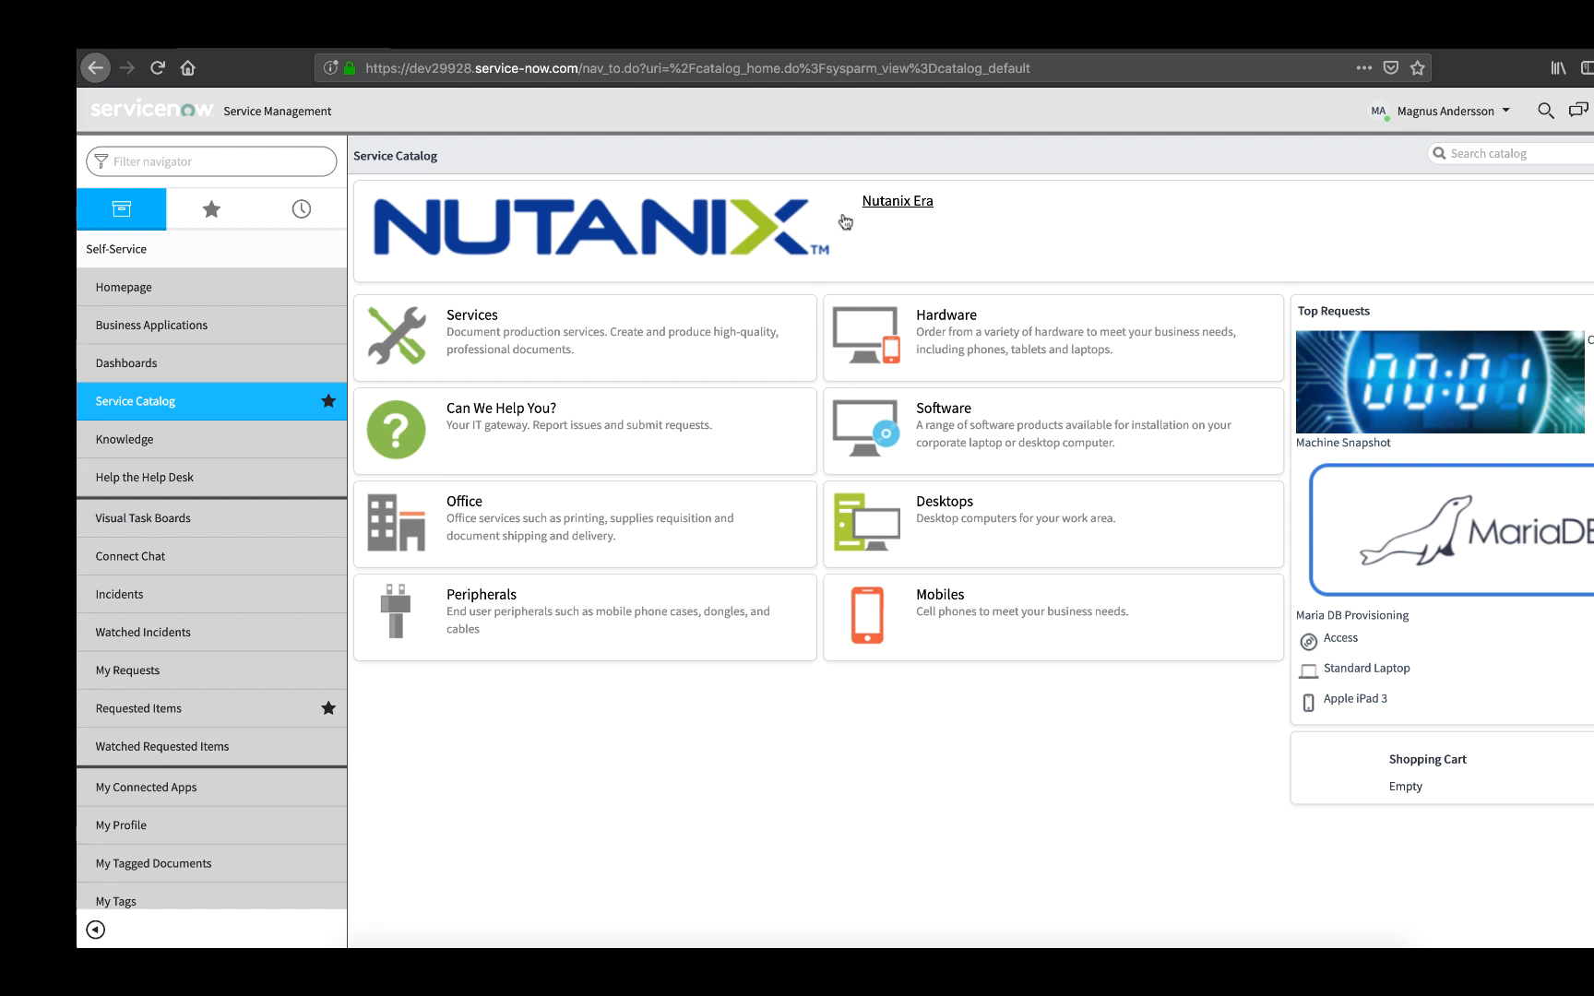
mouse_move(896, 212)
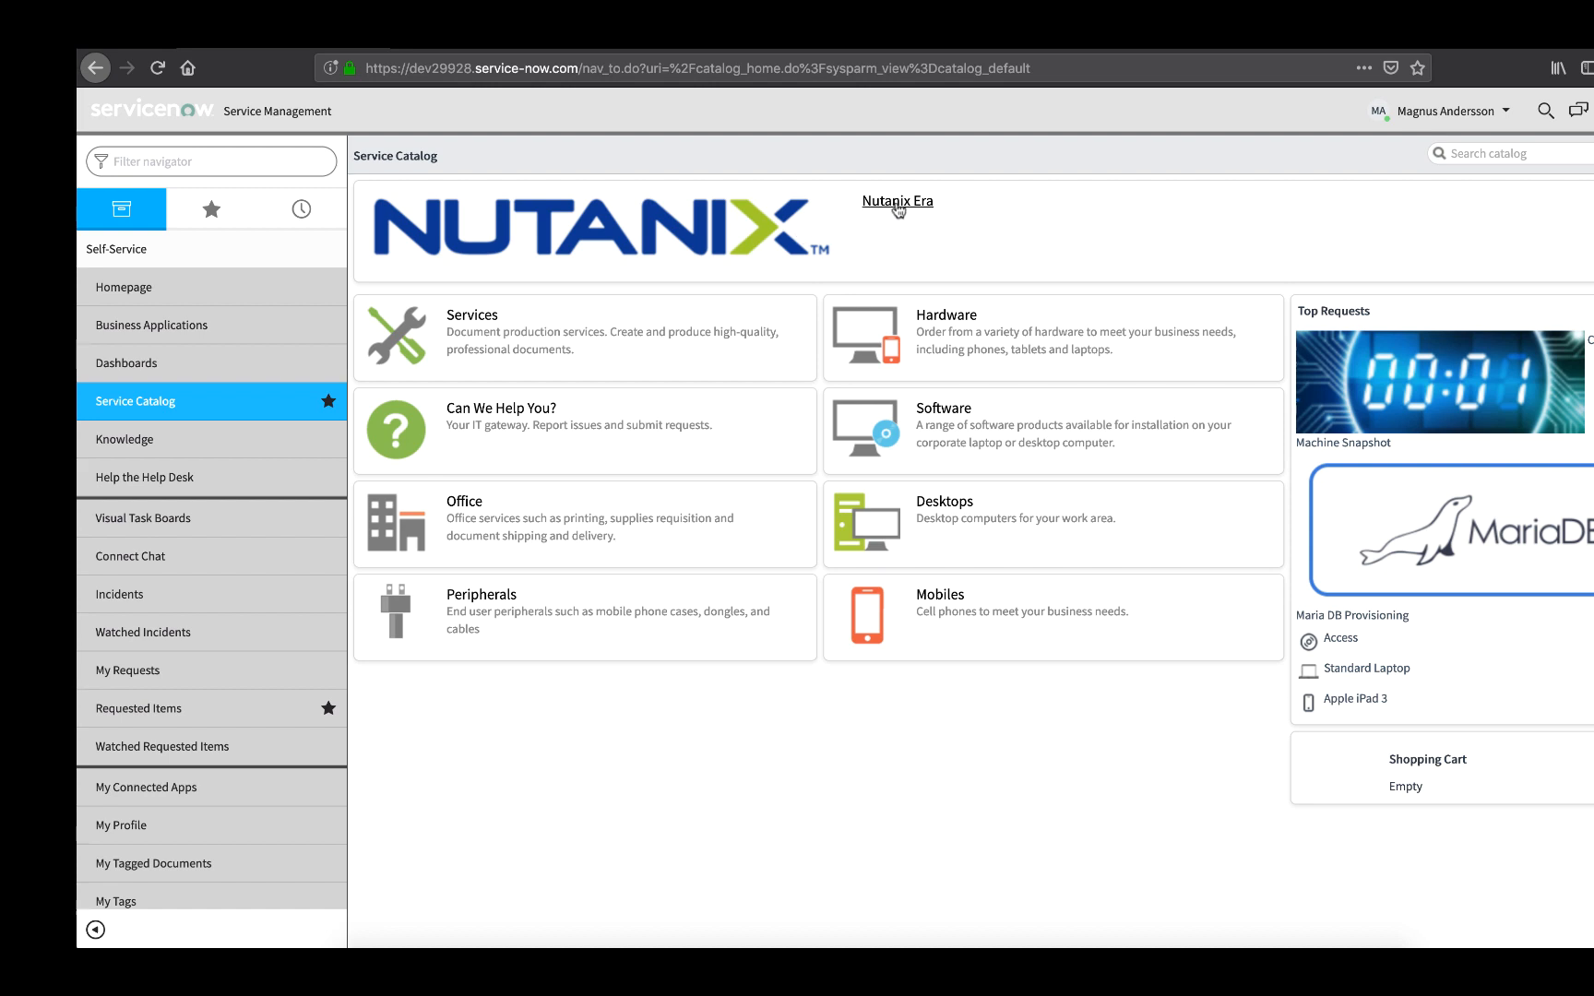
left_click(897, 201)
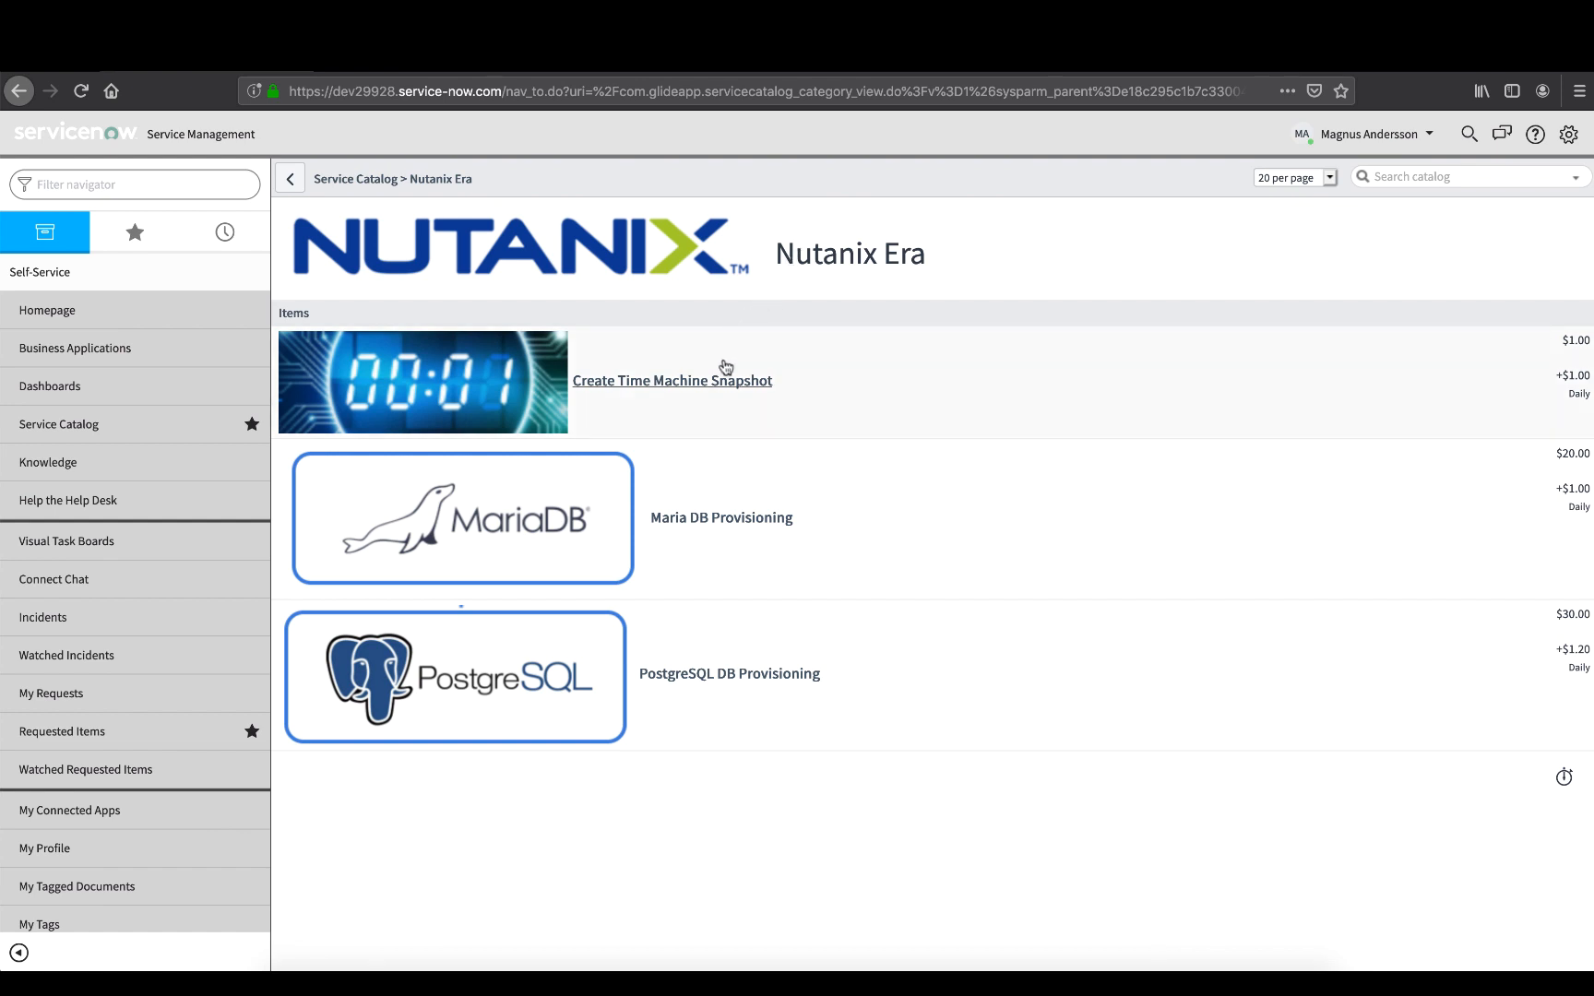
left_click(671, 380)
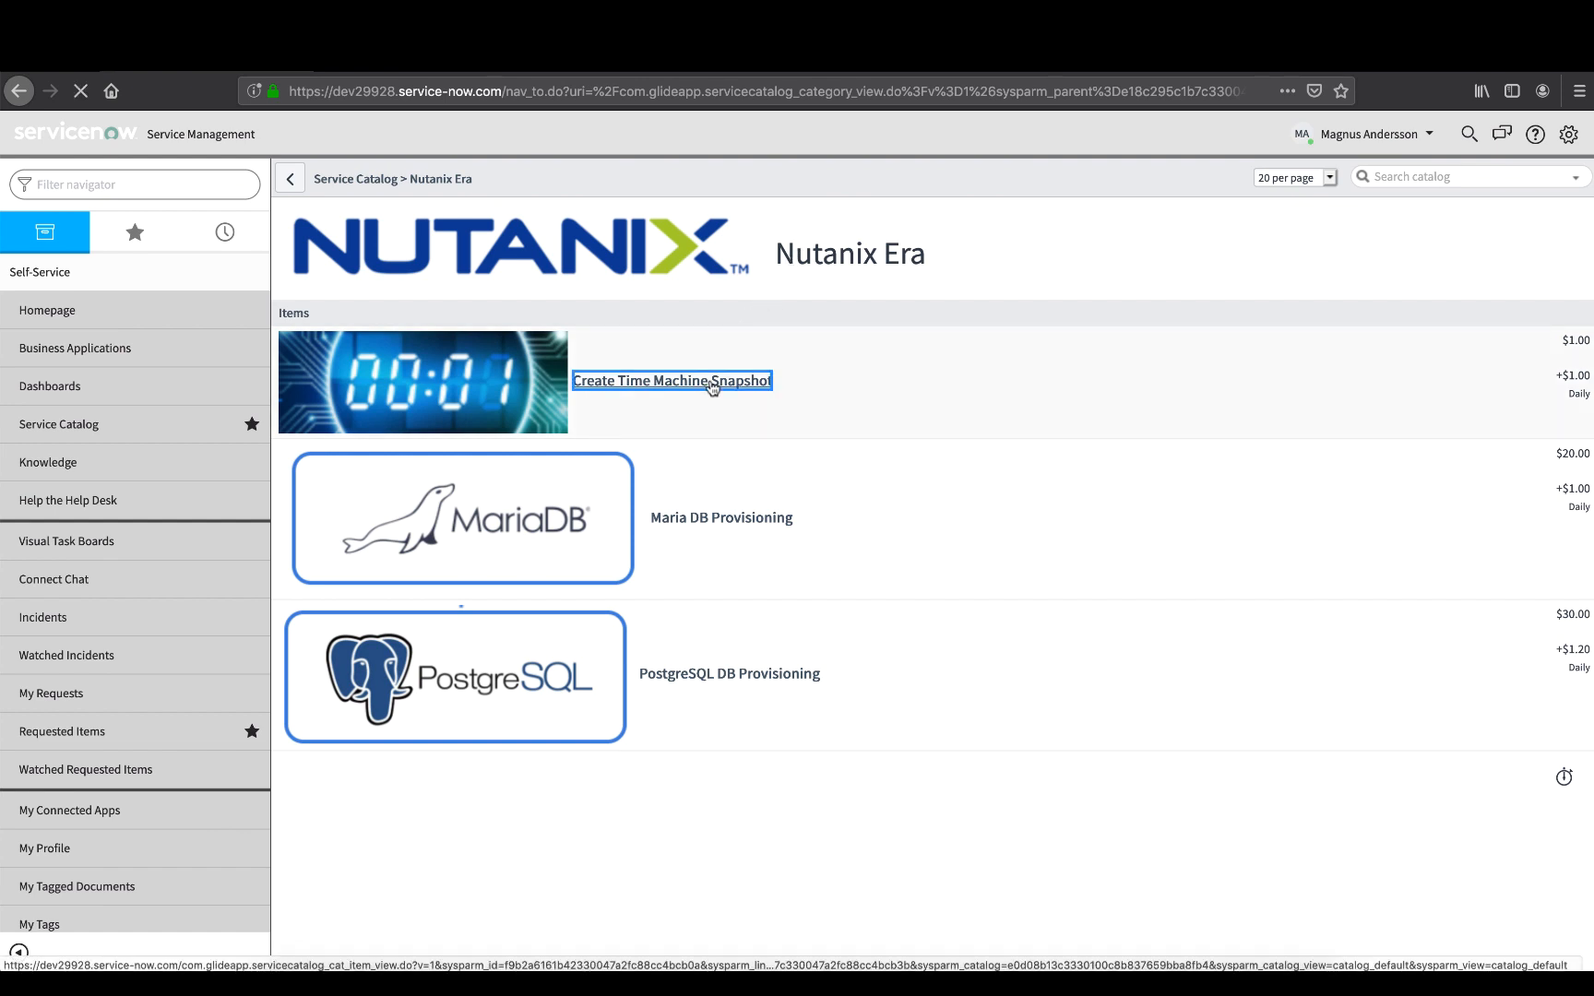
left_click(672, 380)
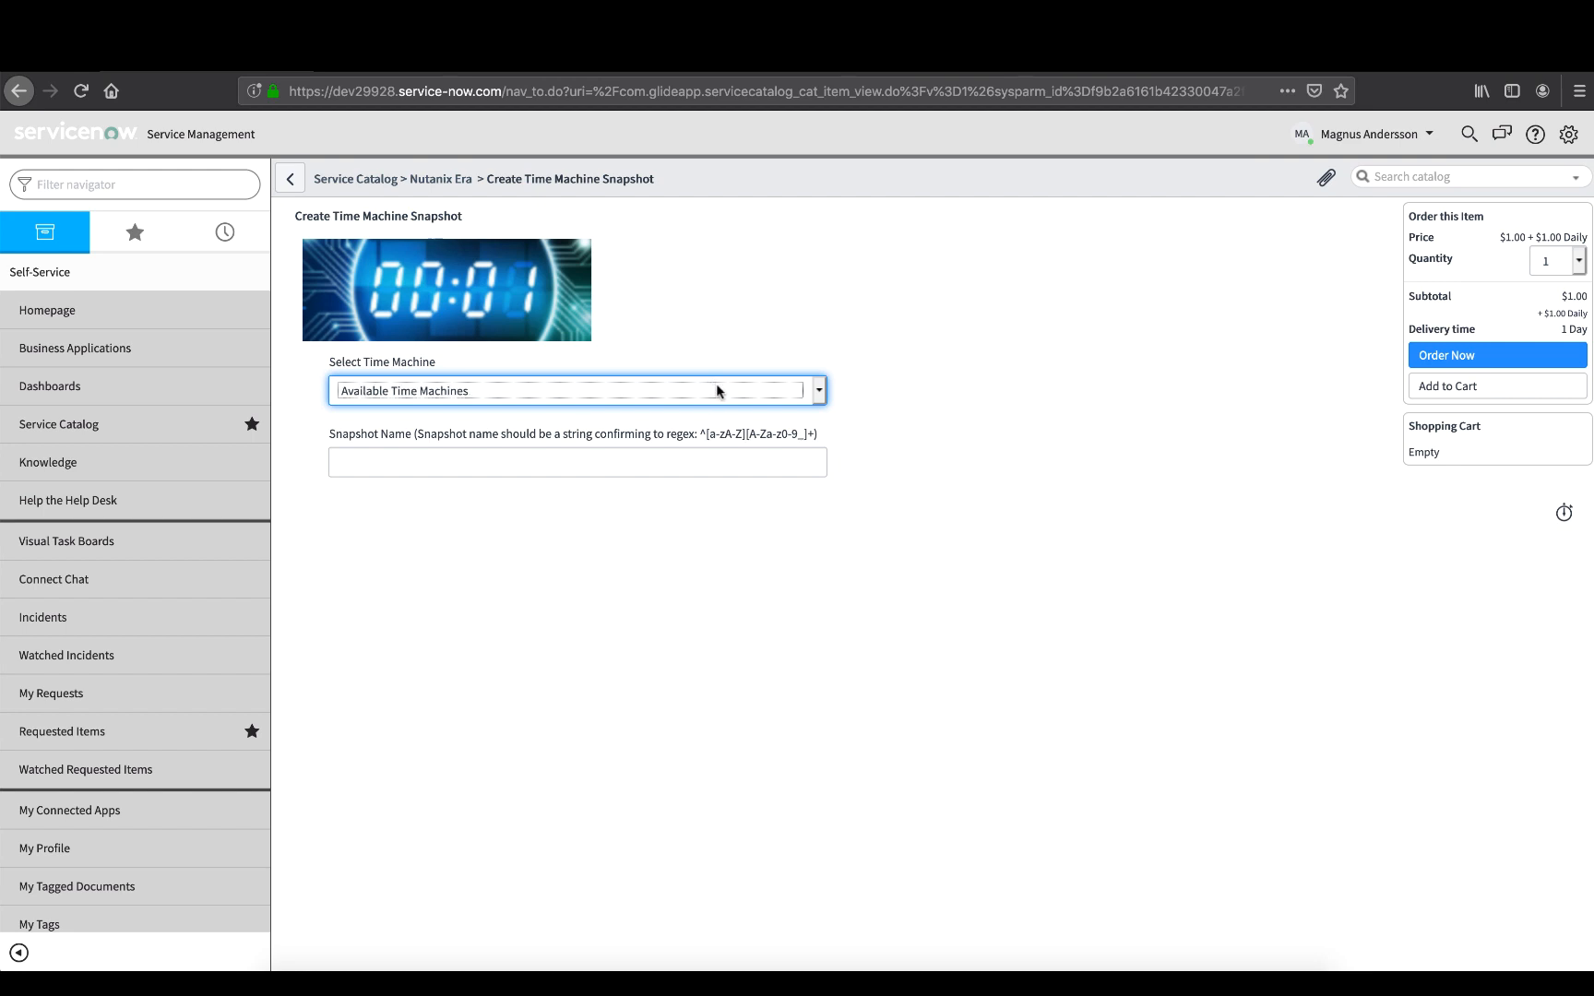
Select time machine db_postgresql_12_june_01_tm and name the snapshot 'tm_snapshot_01'.
left_click(820, 392)
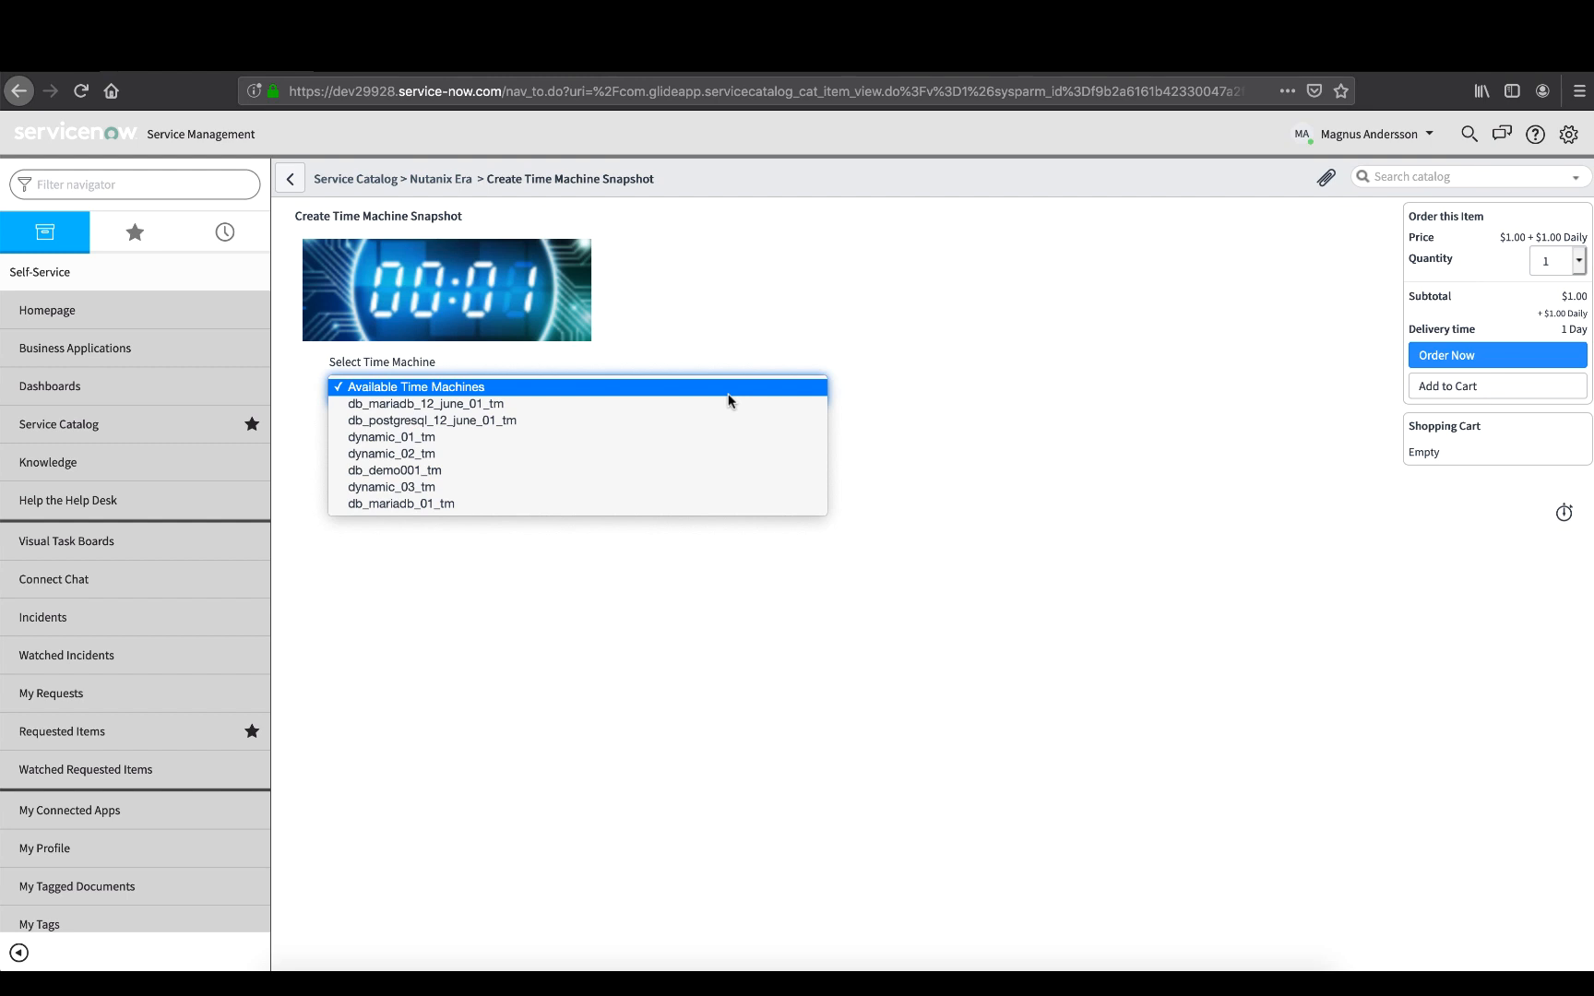
mouse_move(626, 421)
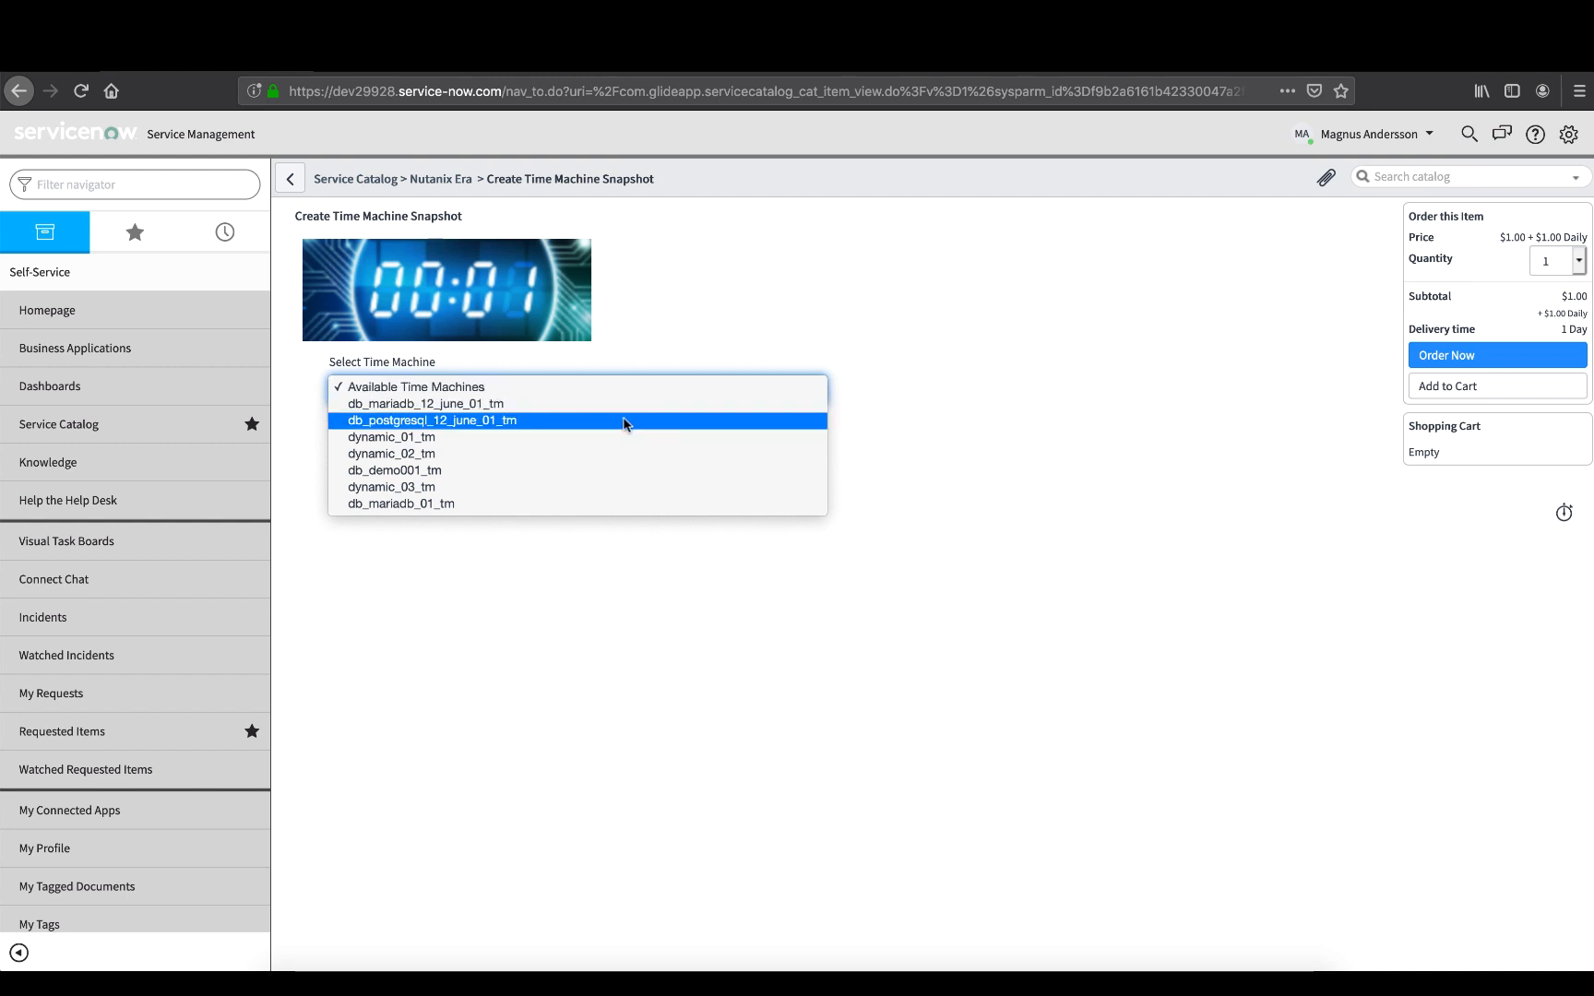
left_click(432, 421)
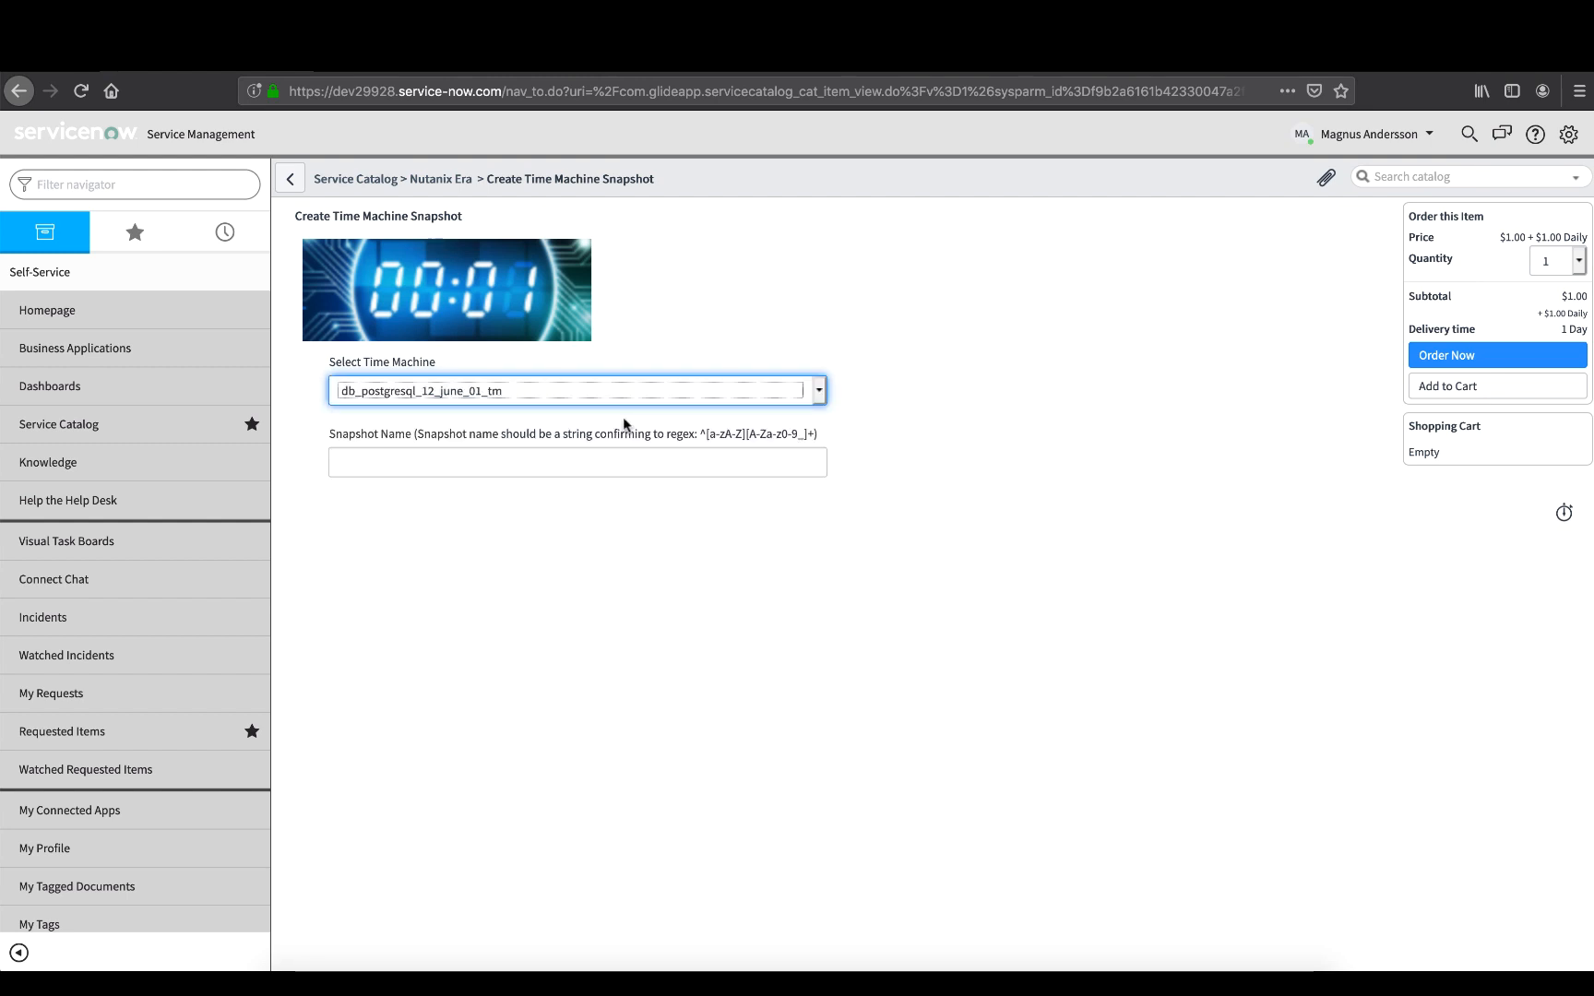
left_click(575, 463)
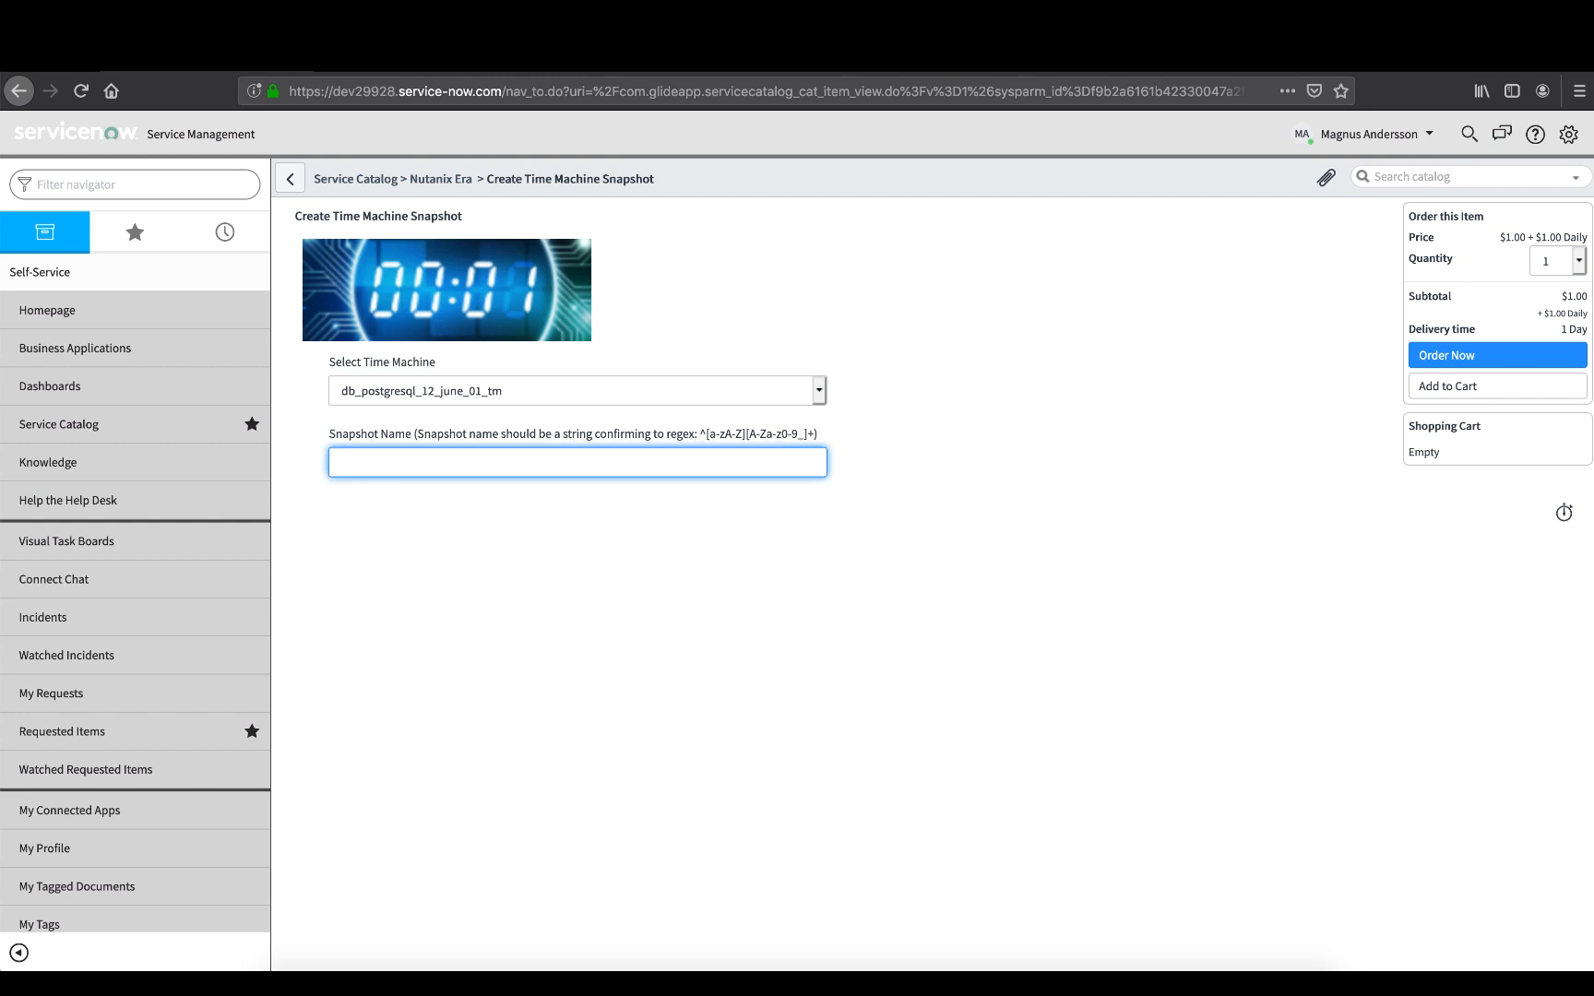
type("tm_snapshot_23_june")
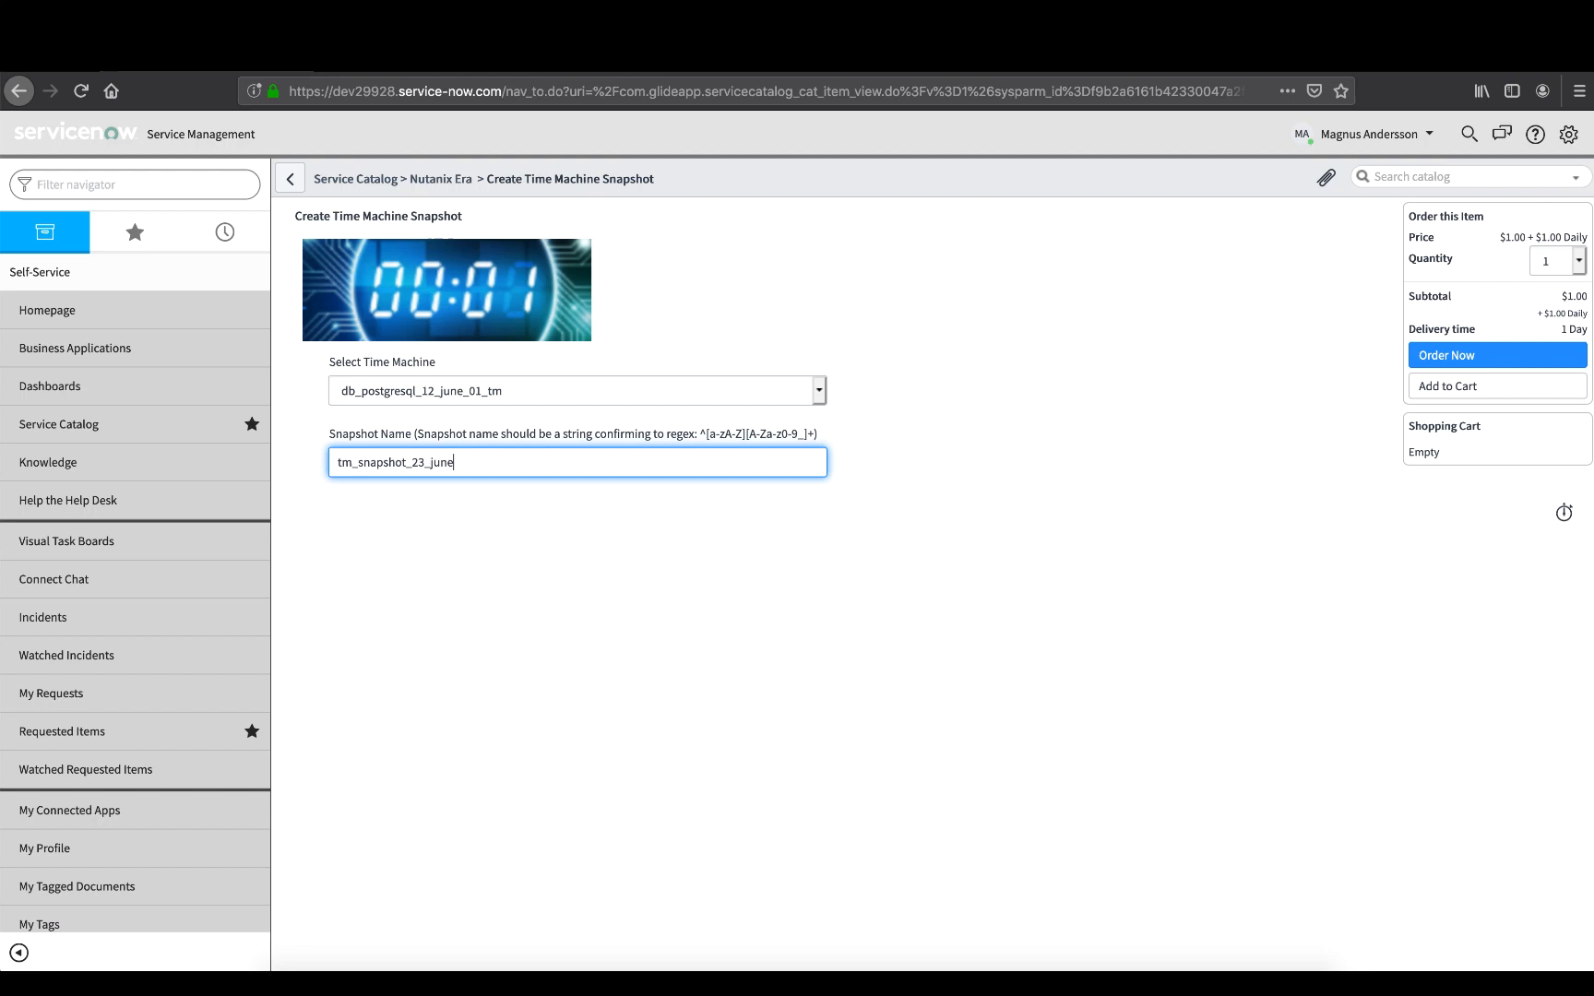
type("_01")
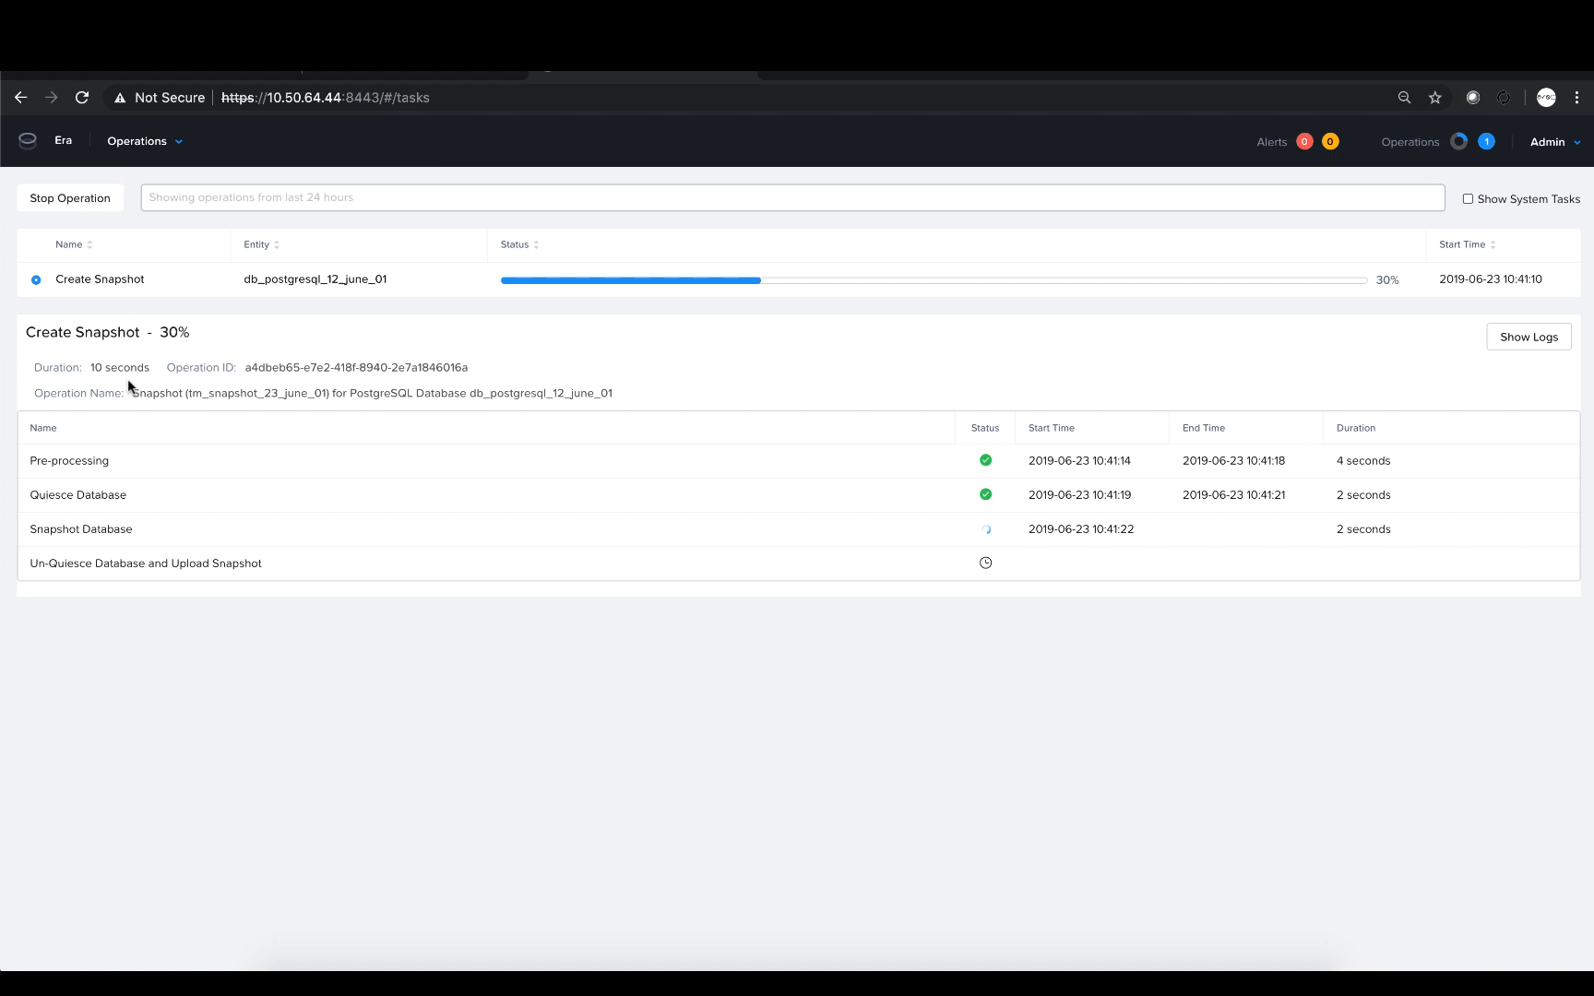
mouse_move(497, 319)
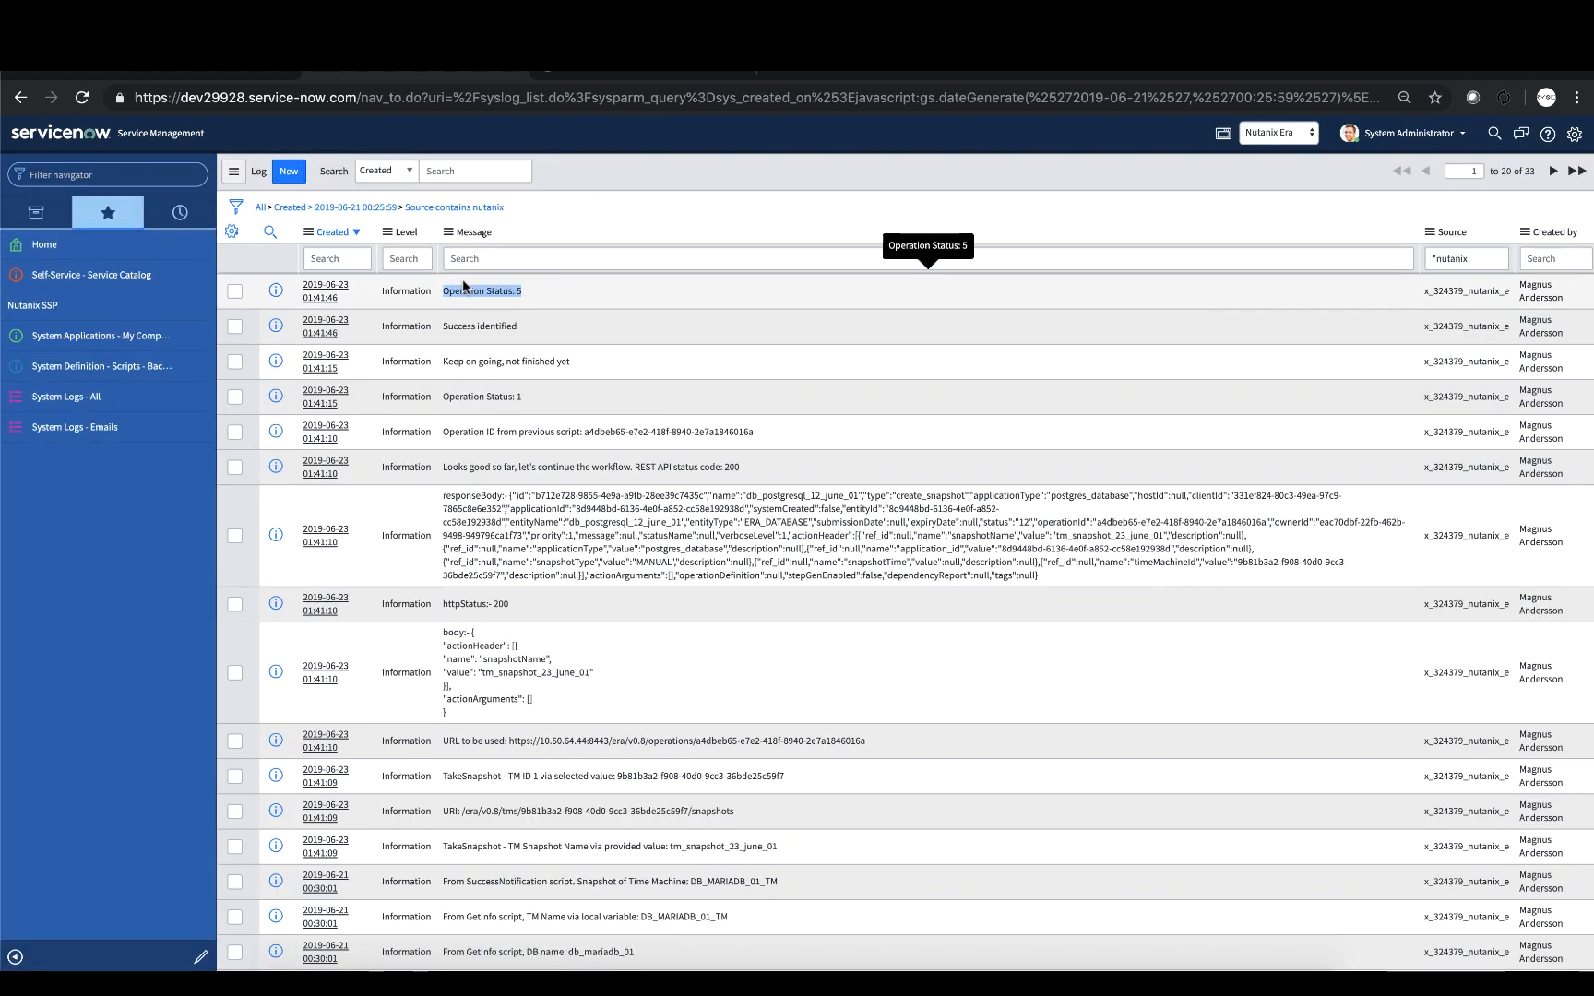
Inspect the Nutanix log message reading Operation Status: 5.
left_click(482, 291)
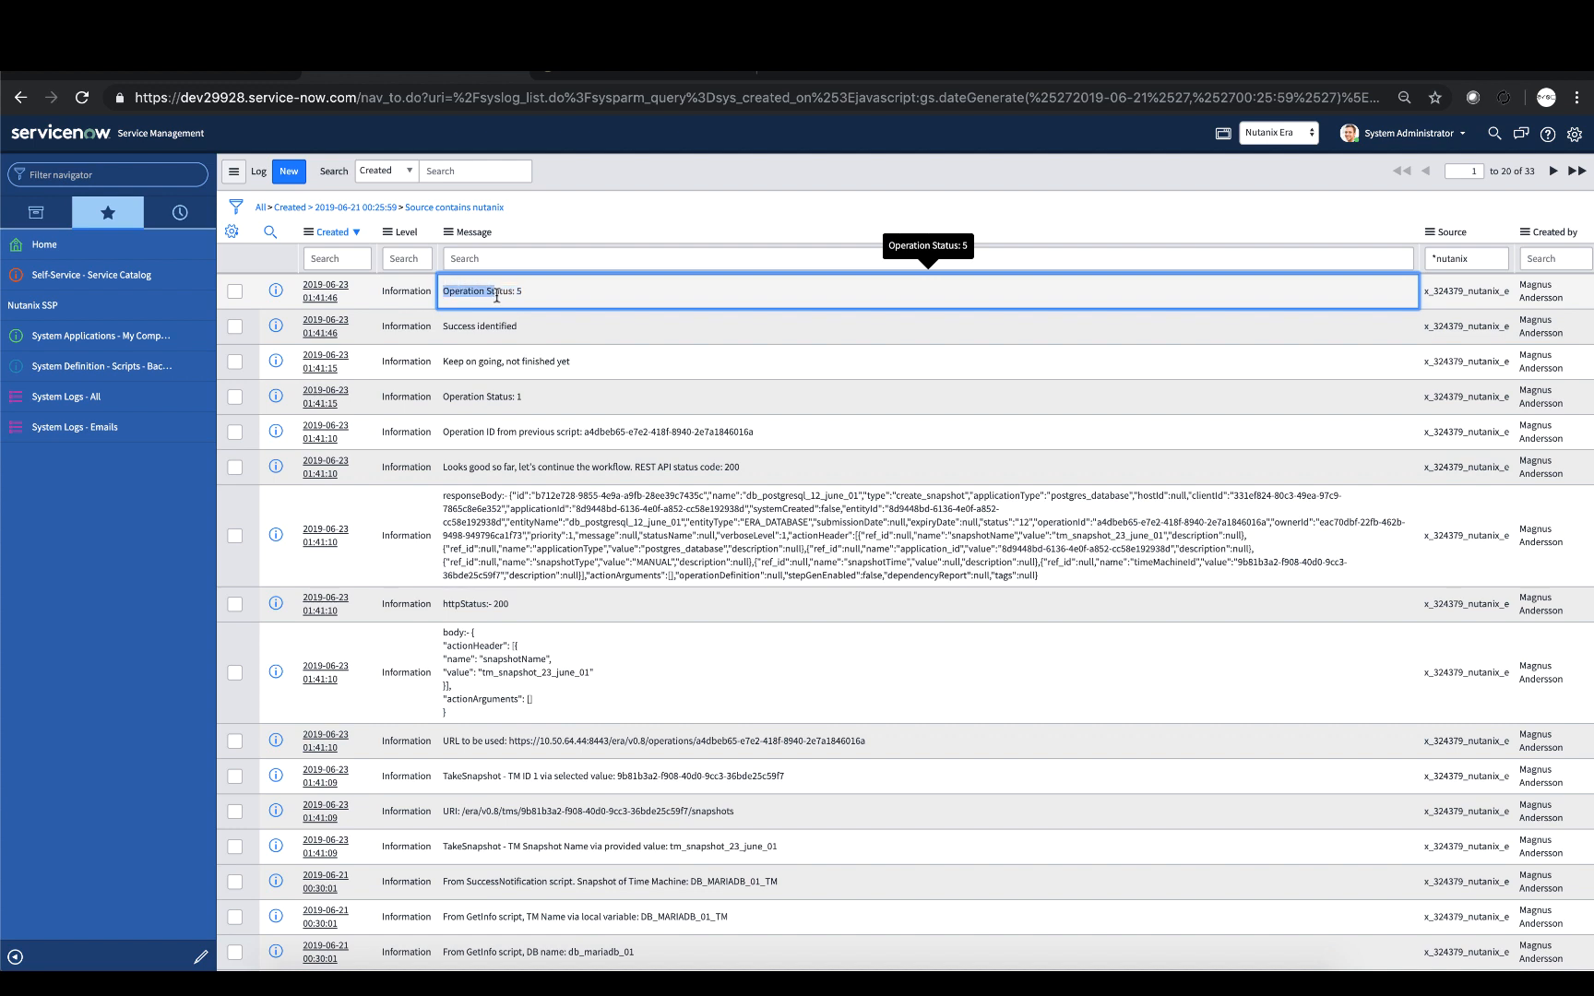
mouse_move(535, 309)
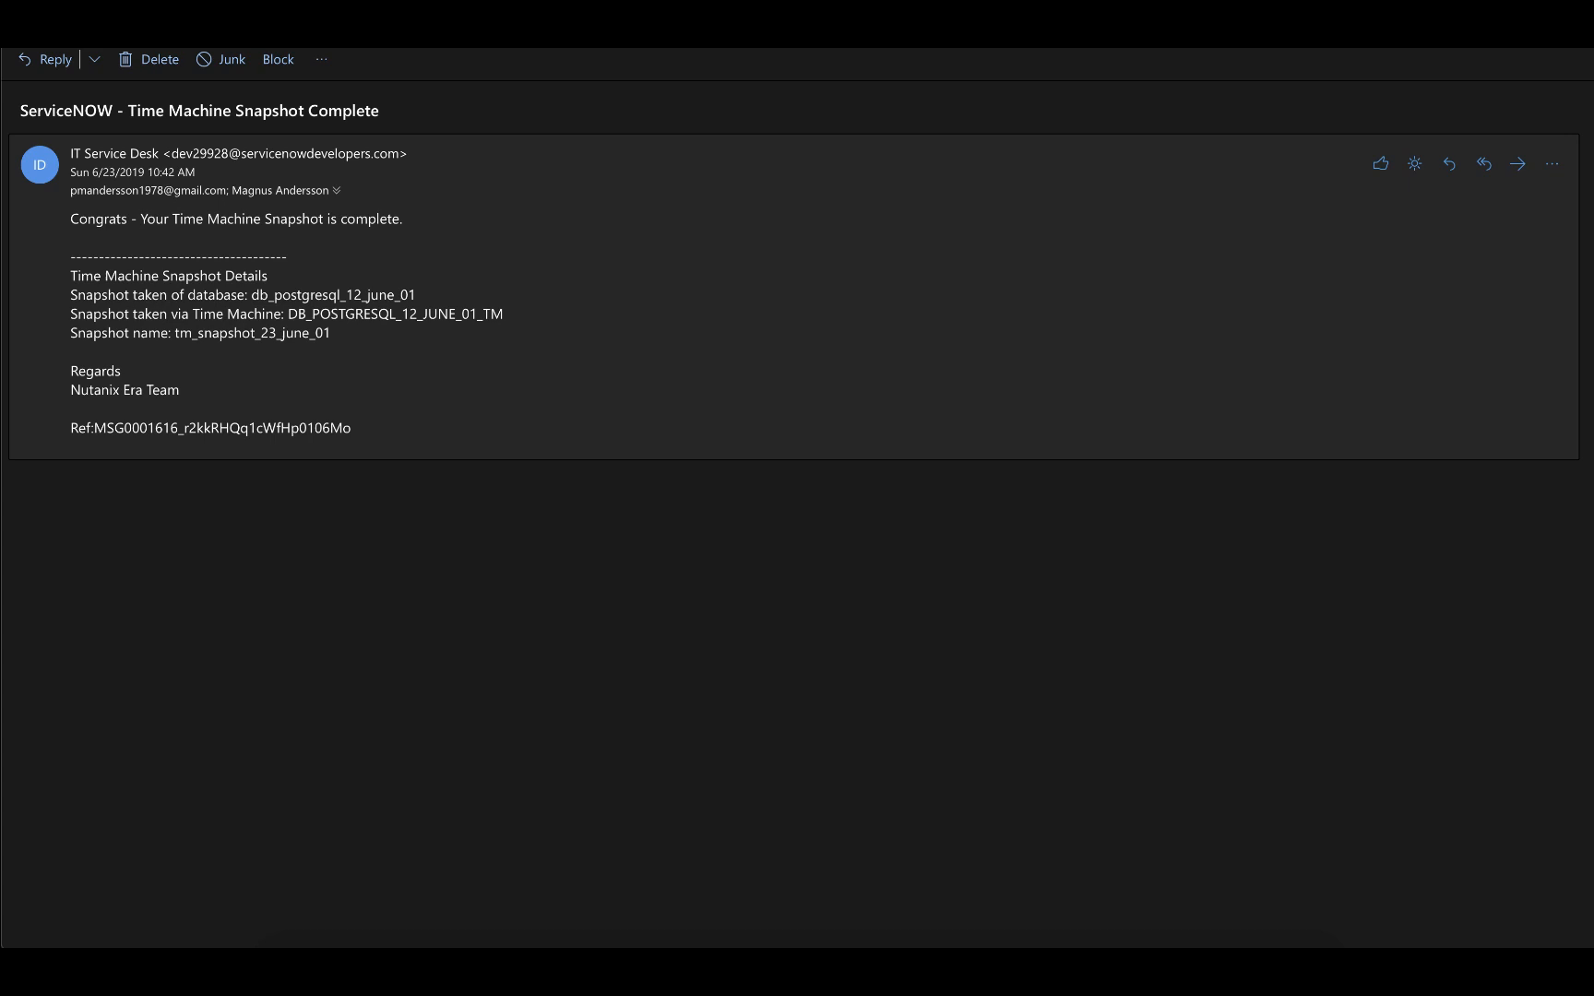
mouse_move(1373, 841)
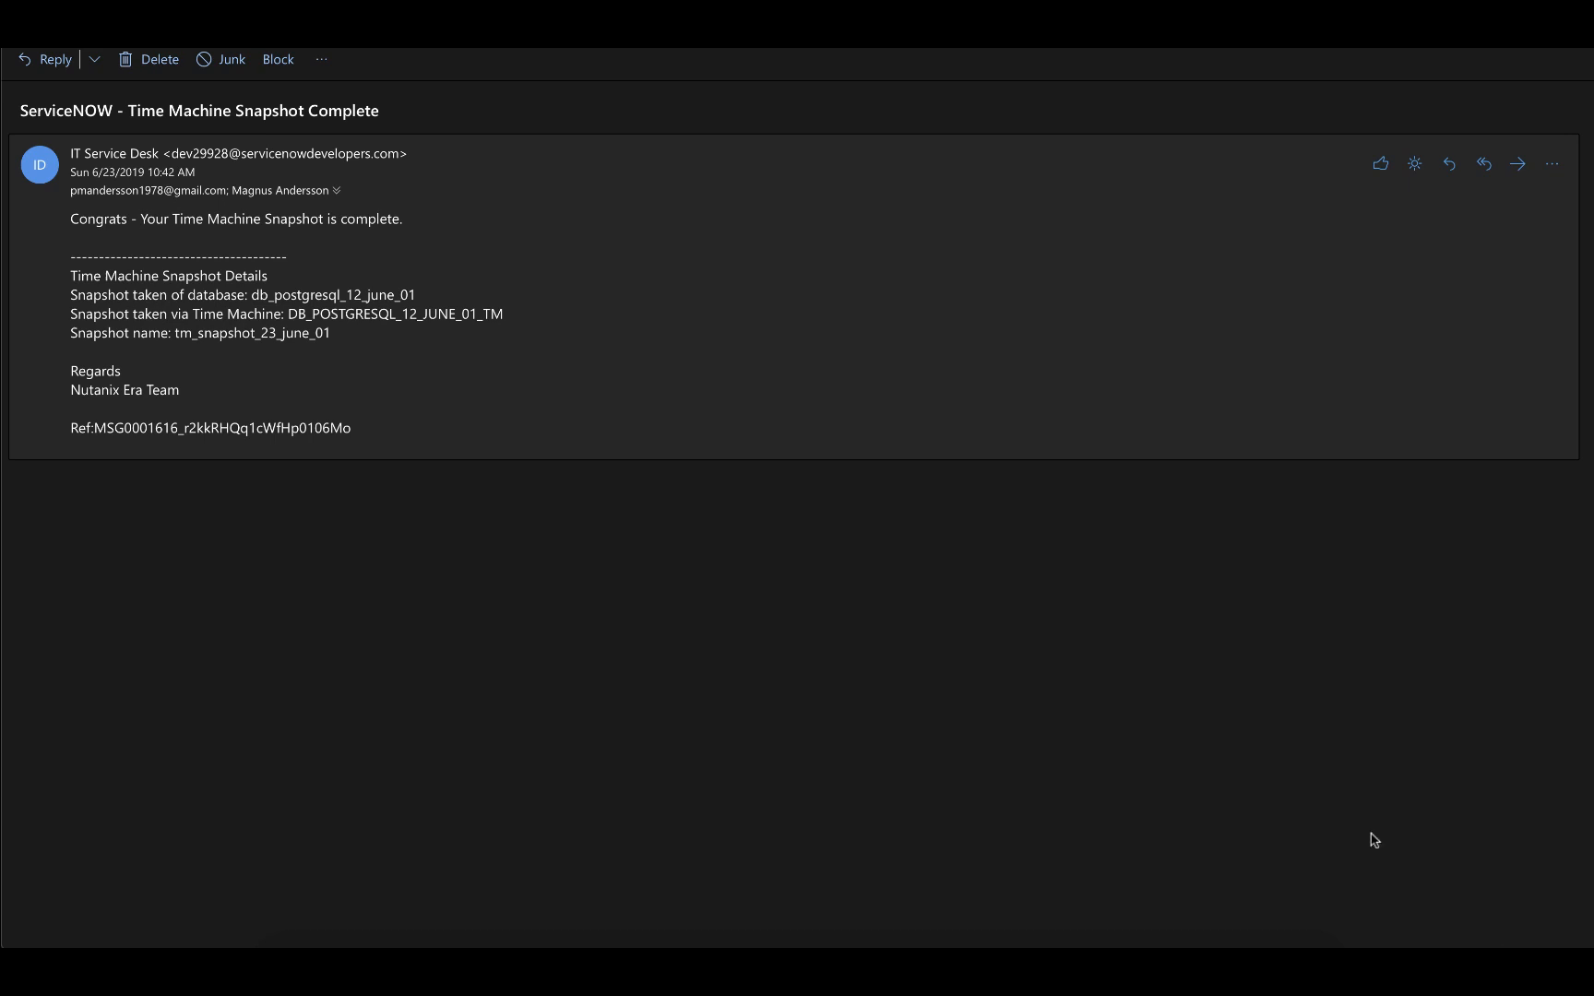
mouse_move(971, 736)
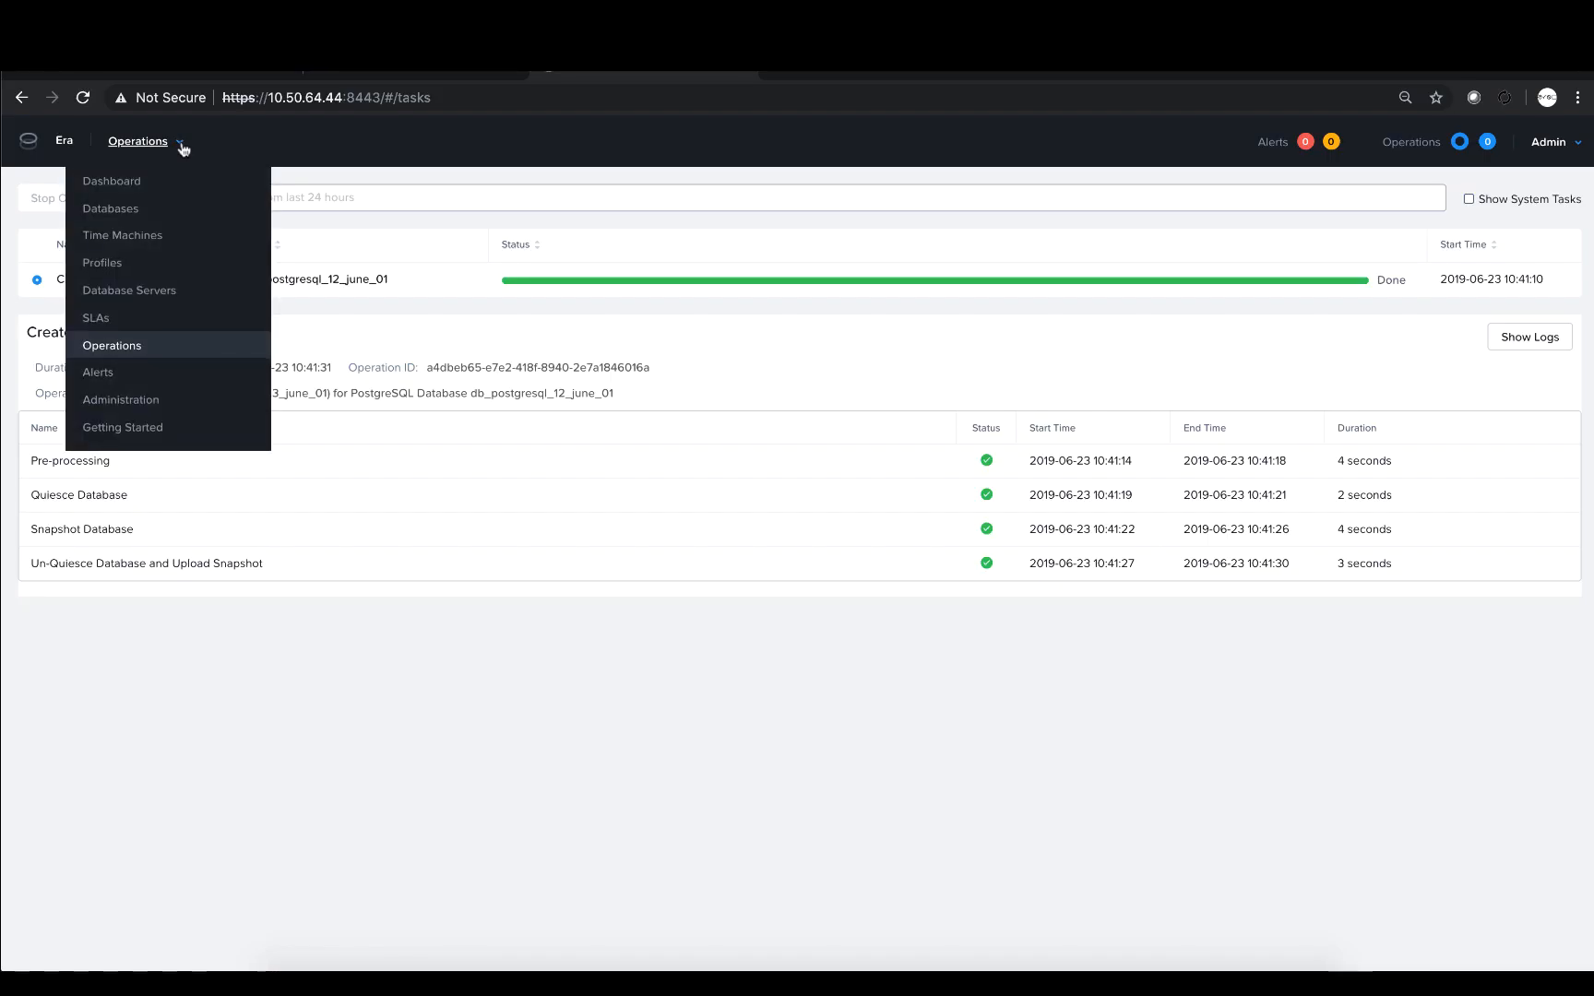
mouse_move(101, 262)
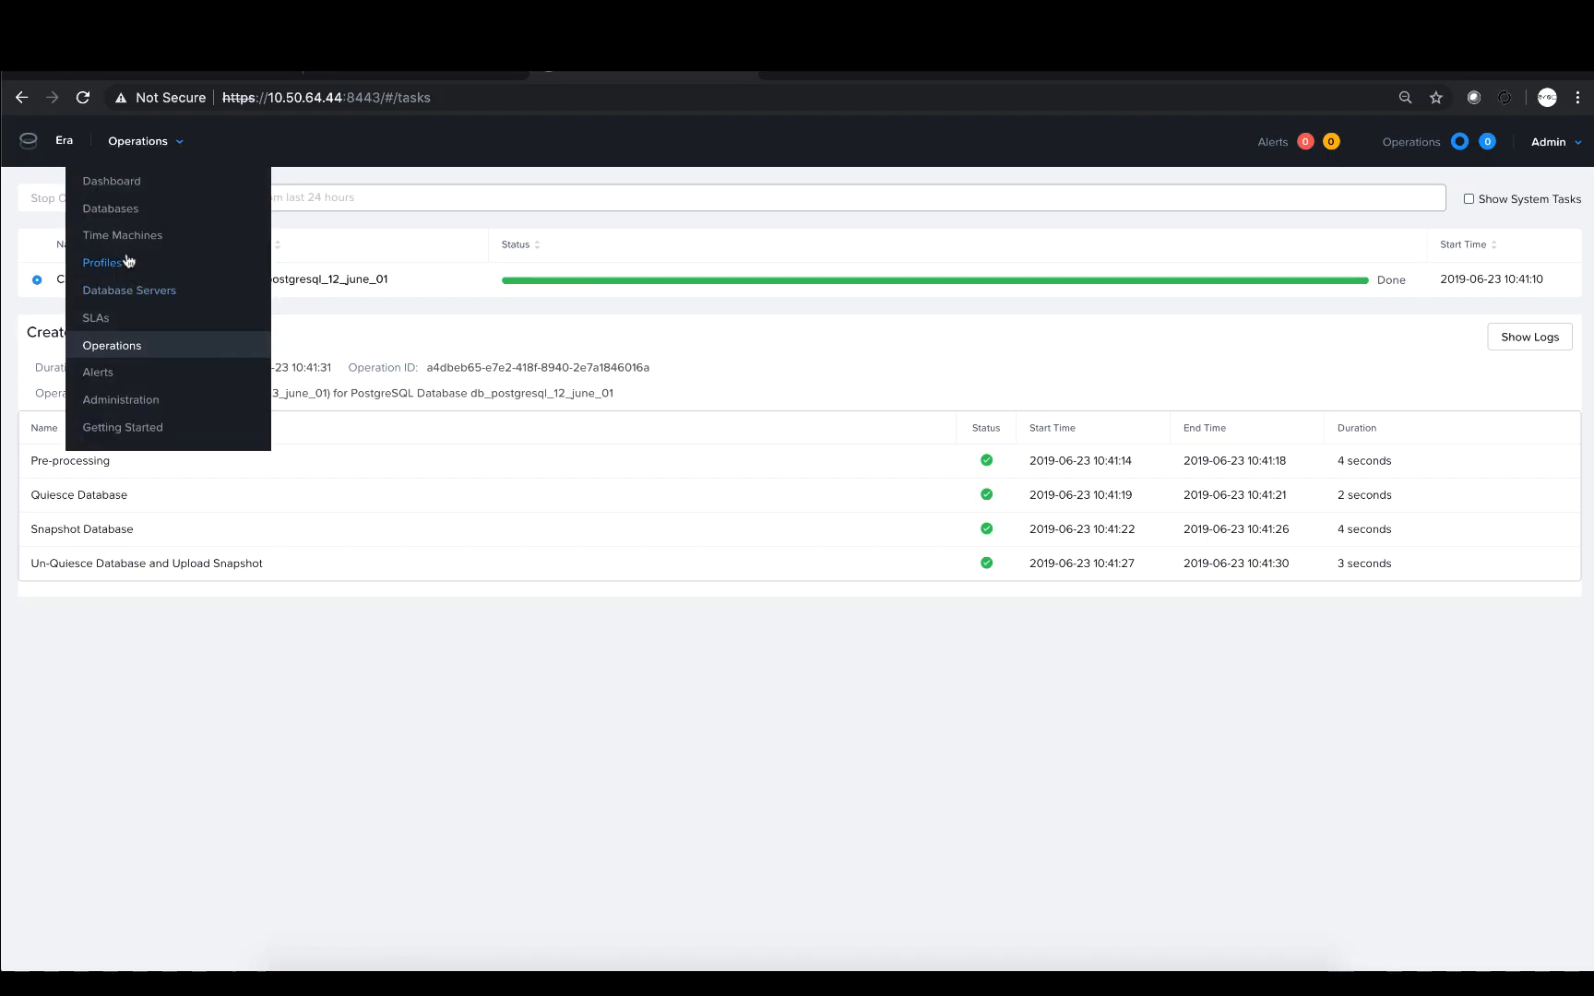
Switch to Time Machines and view db_postgresql_12_june_01_tm with its June 23 manual snapshot.
left_click(122, 235)
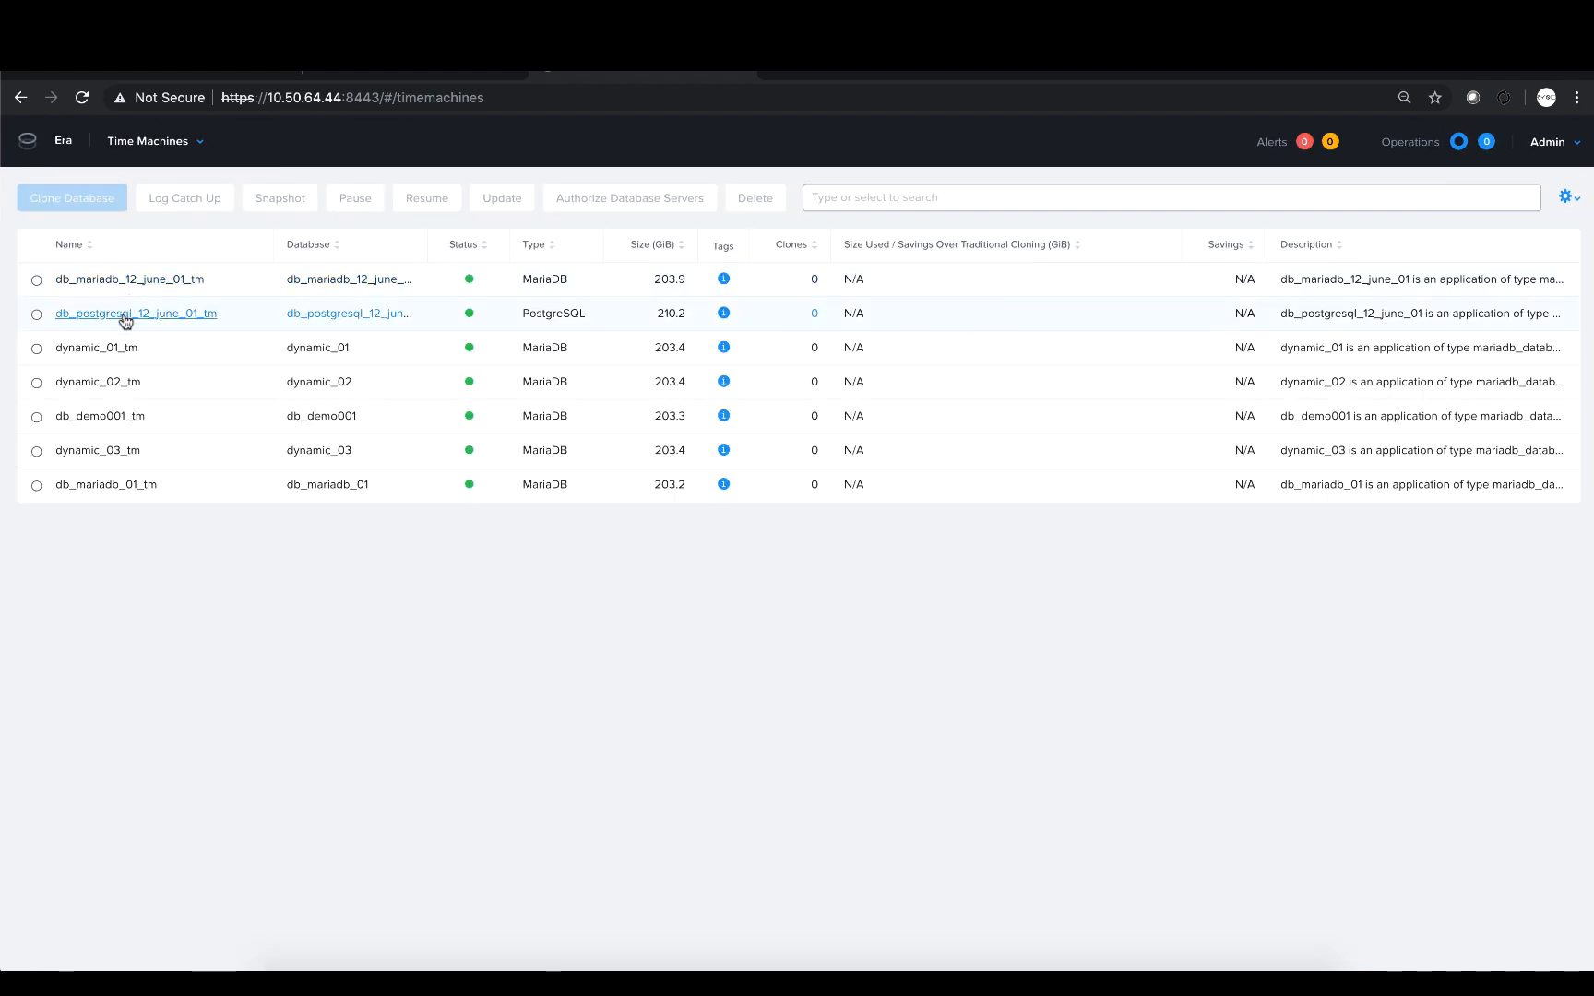
left_click(135, 313)
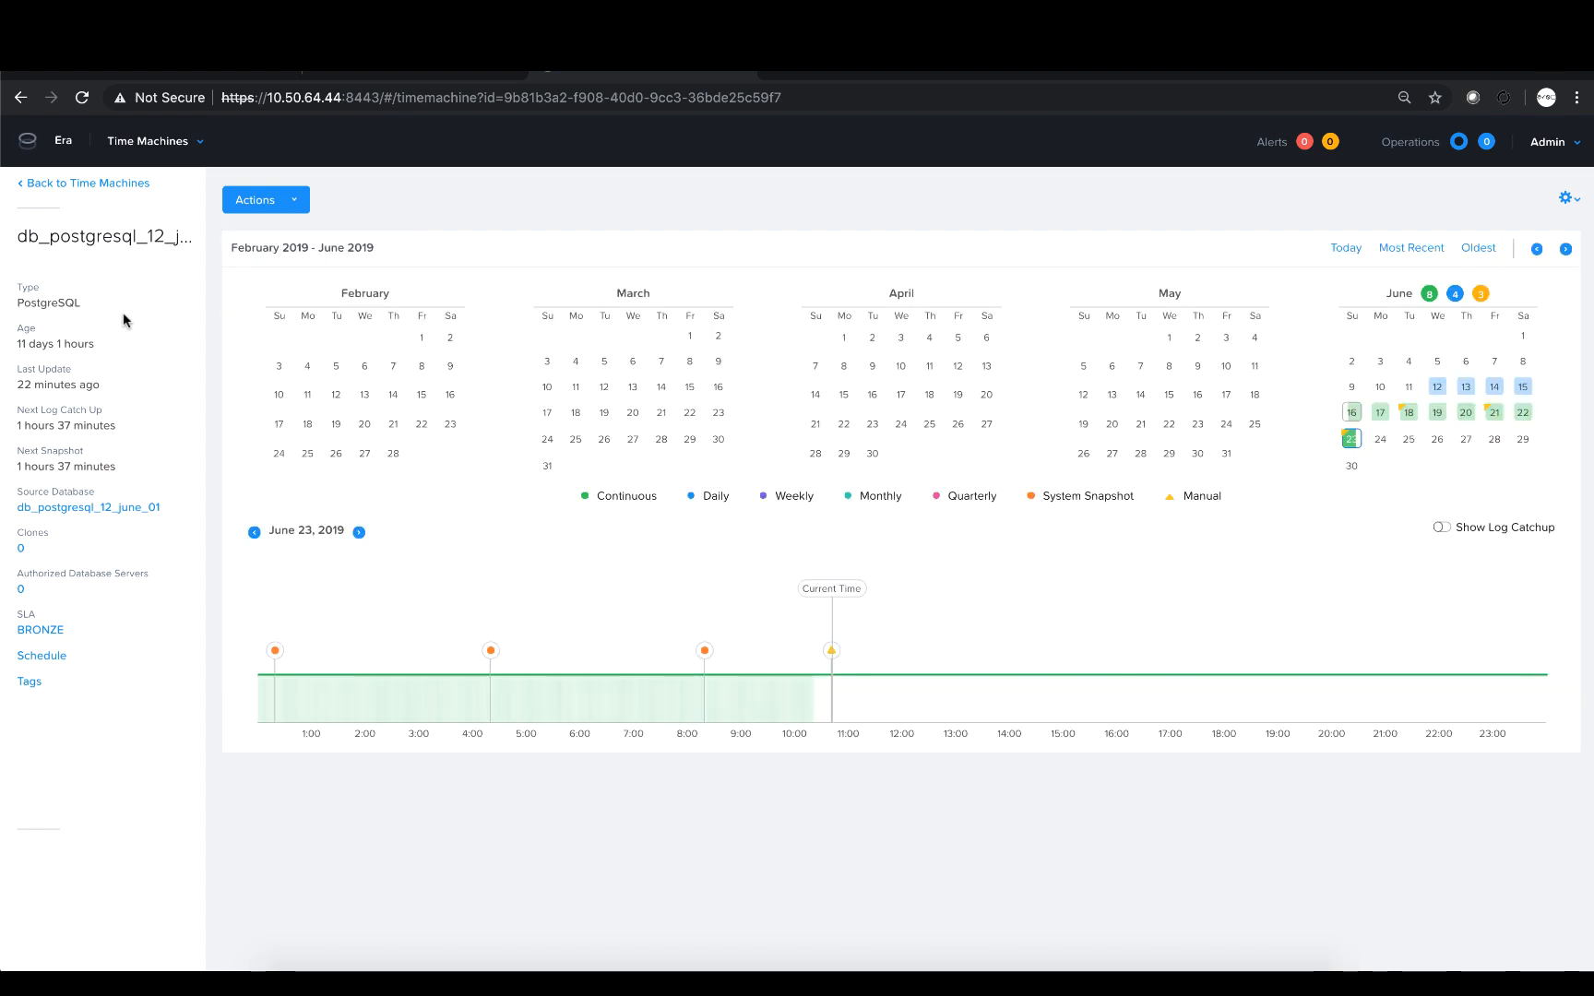
mouse_move(555, 486)
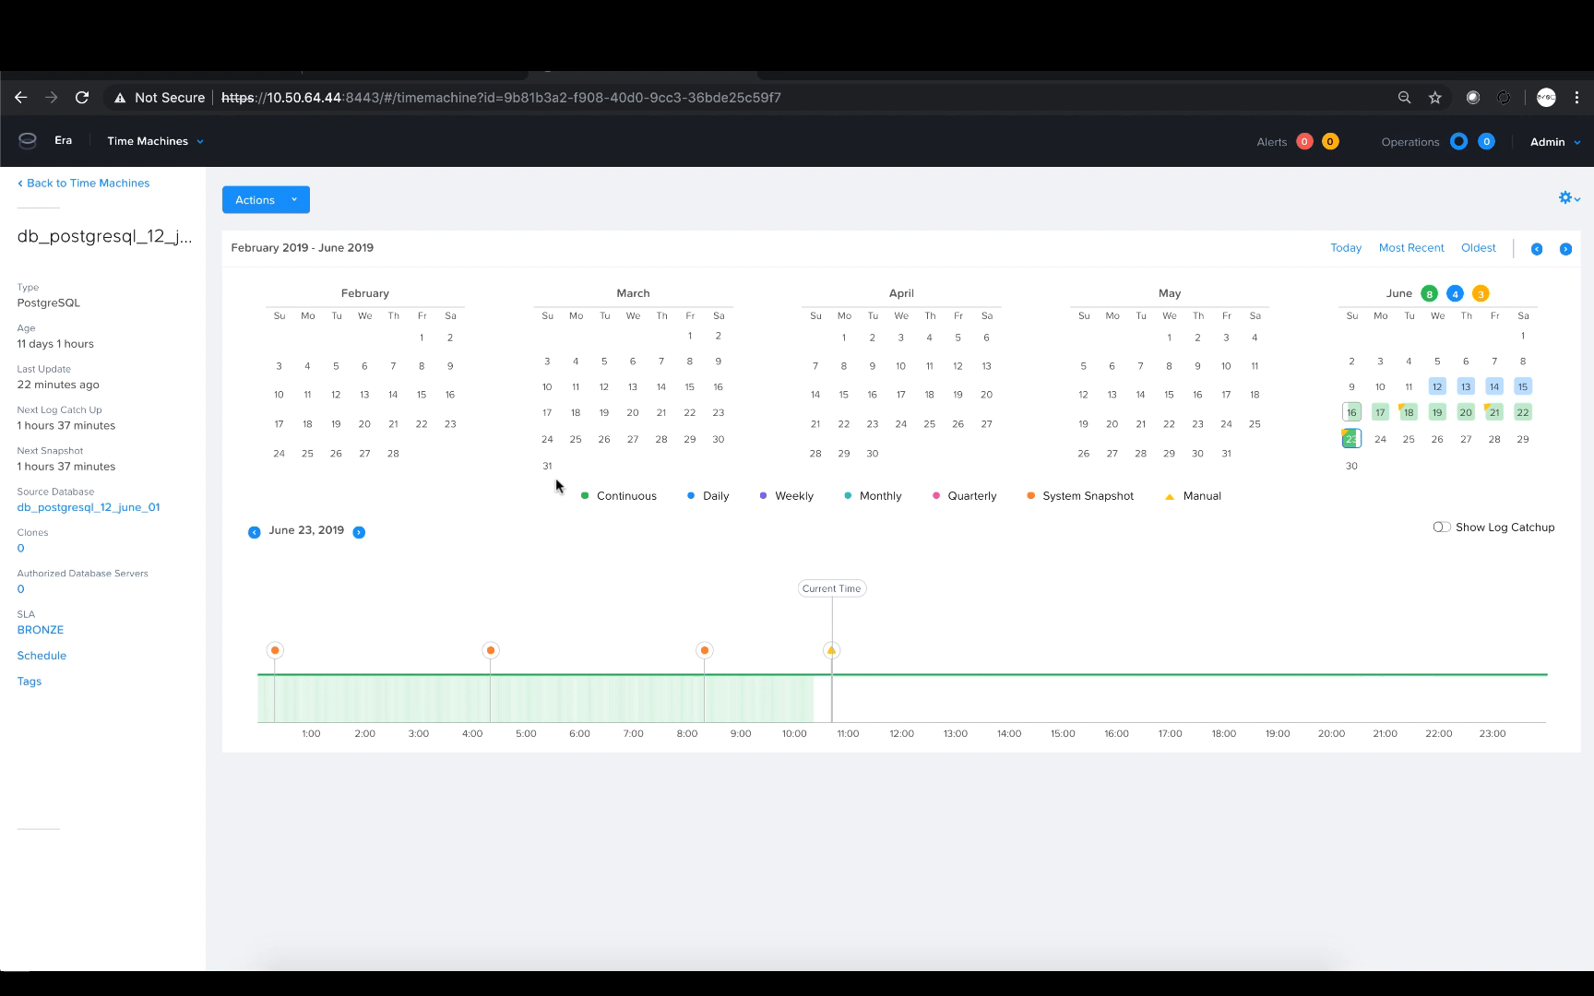
mouse_move(832, 505)
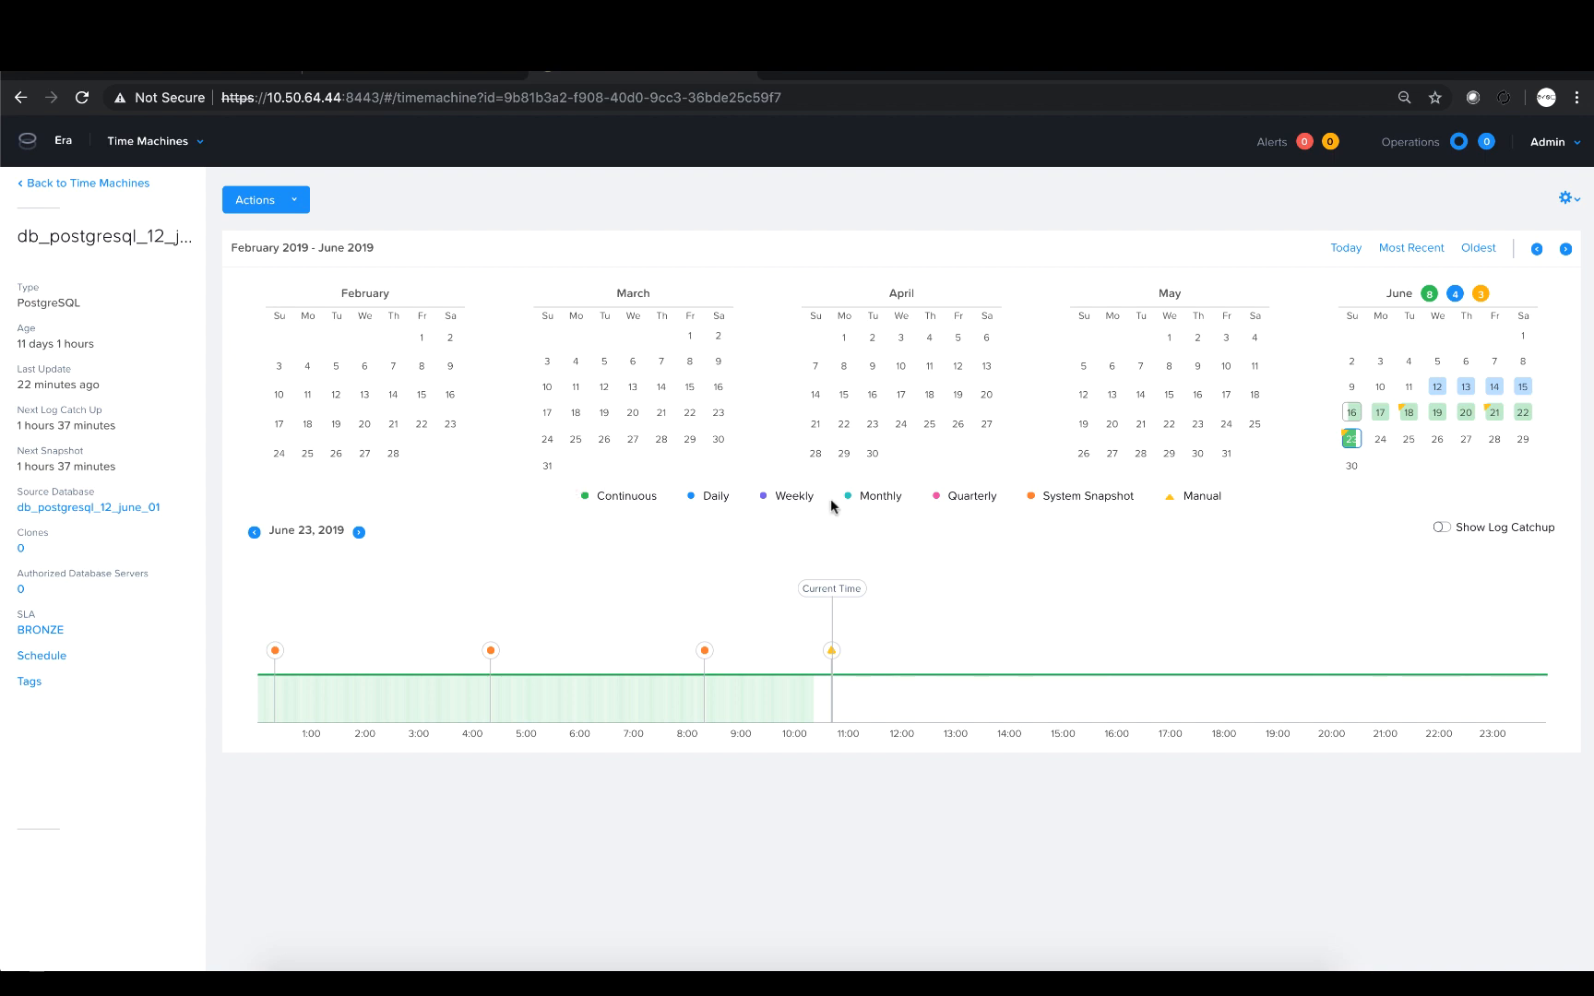
mouse_move(830, 655)
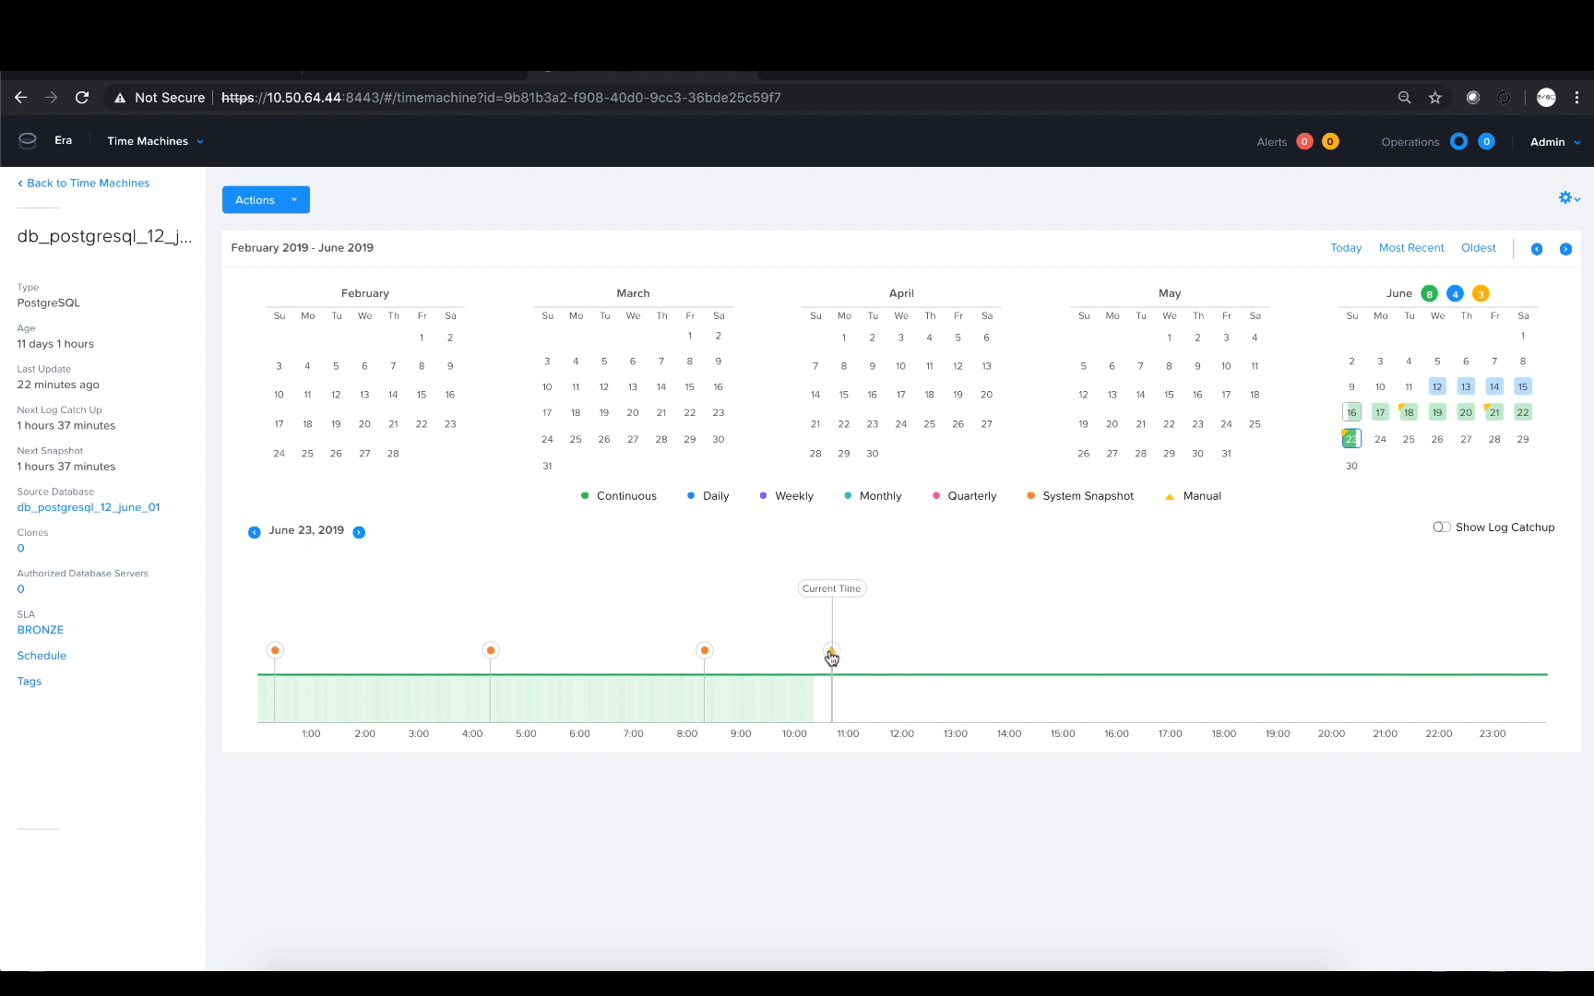
mouse_move(832, 653)
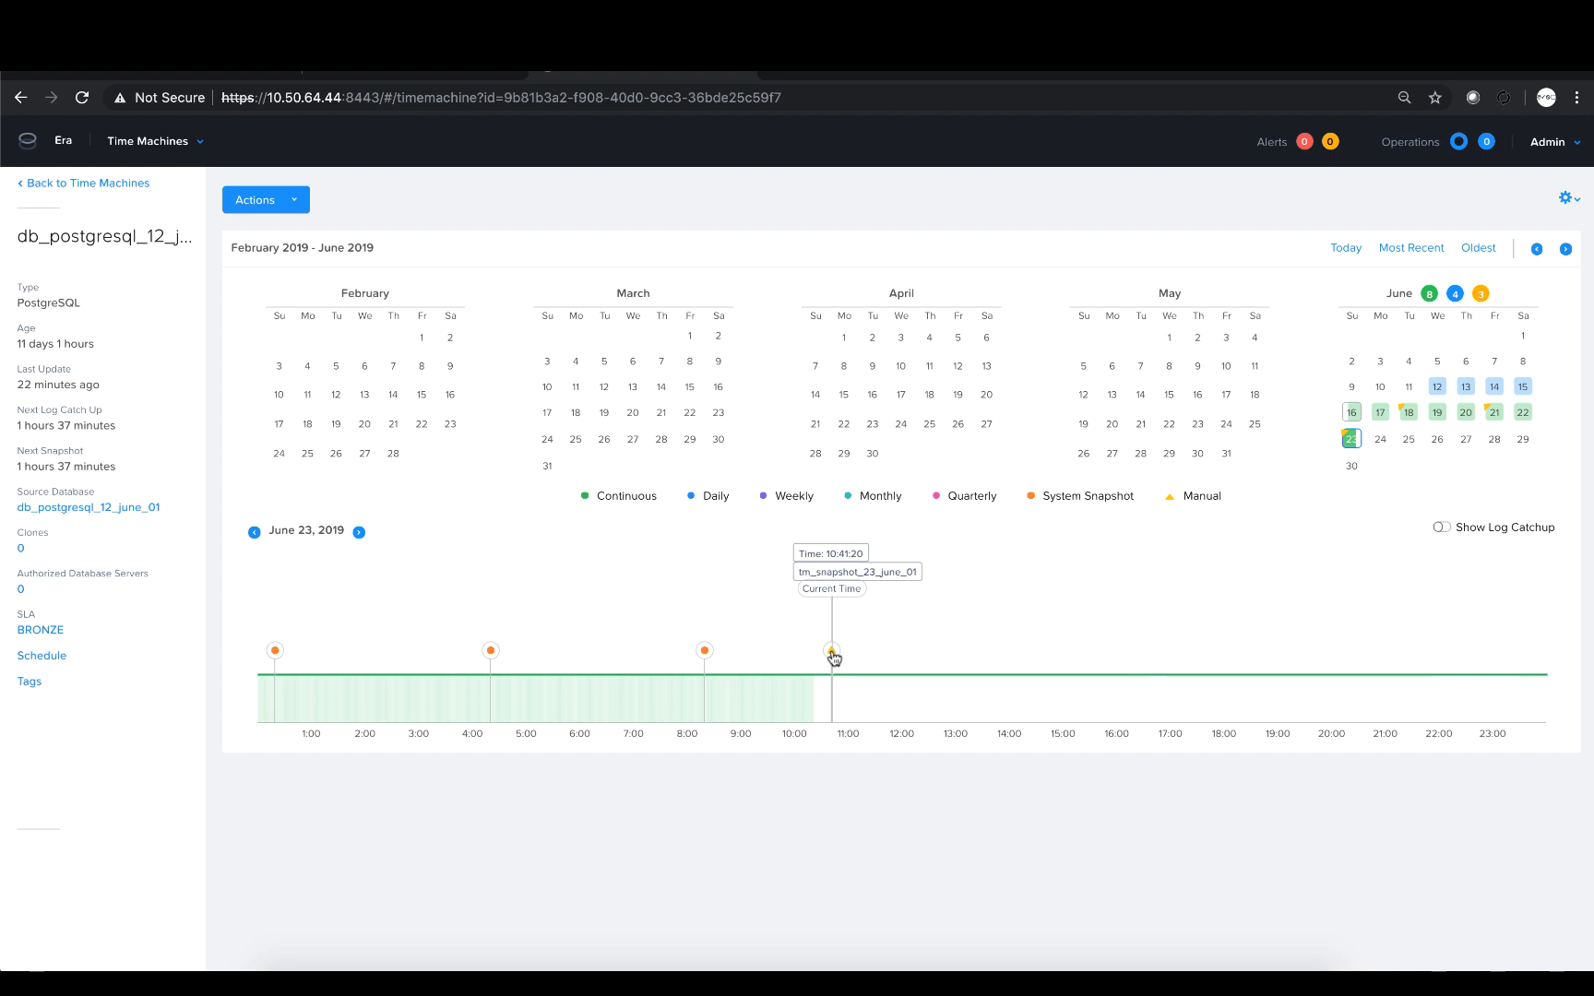